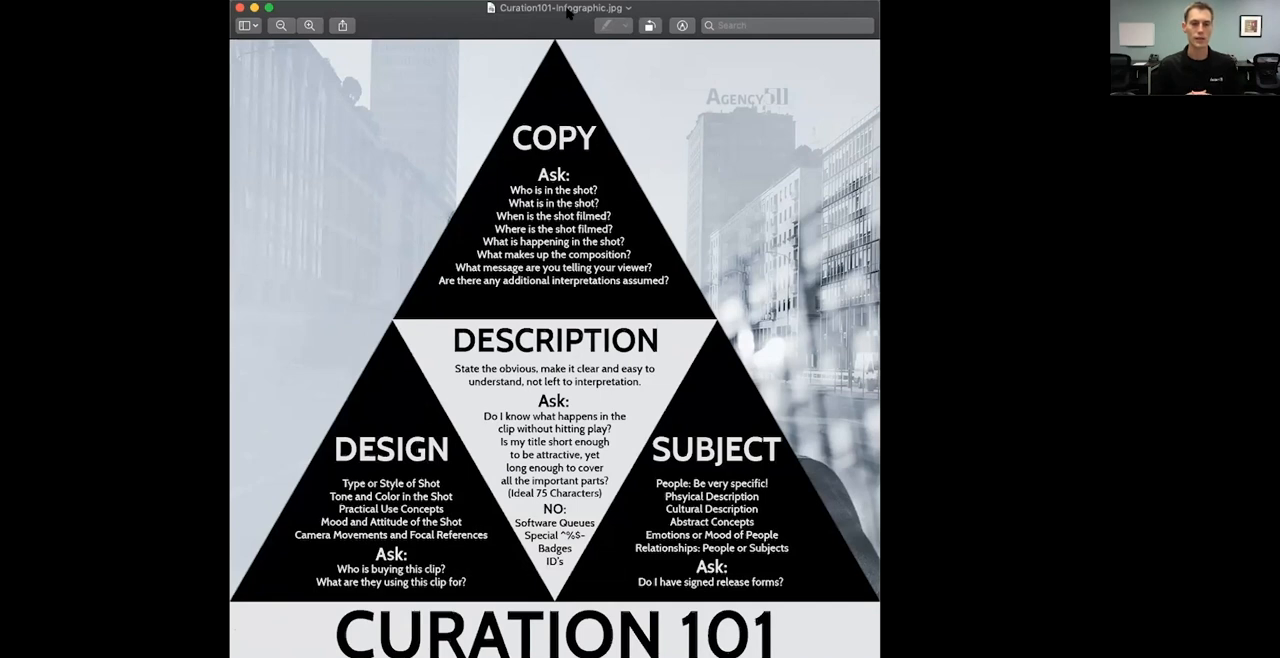
mouse_move(452, 40)
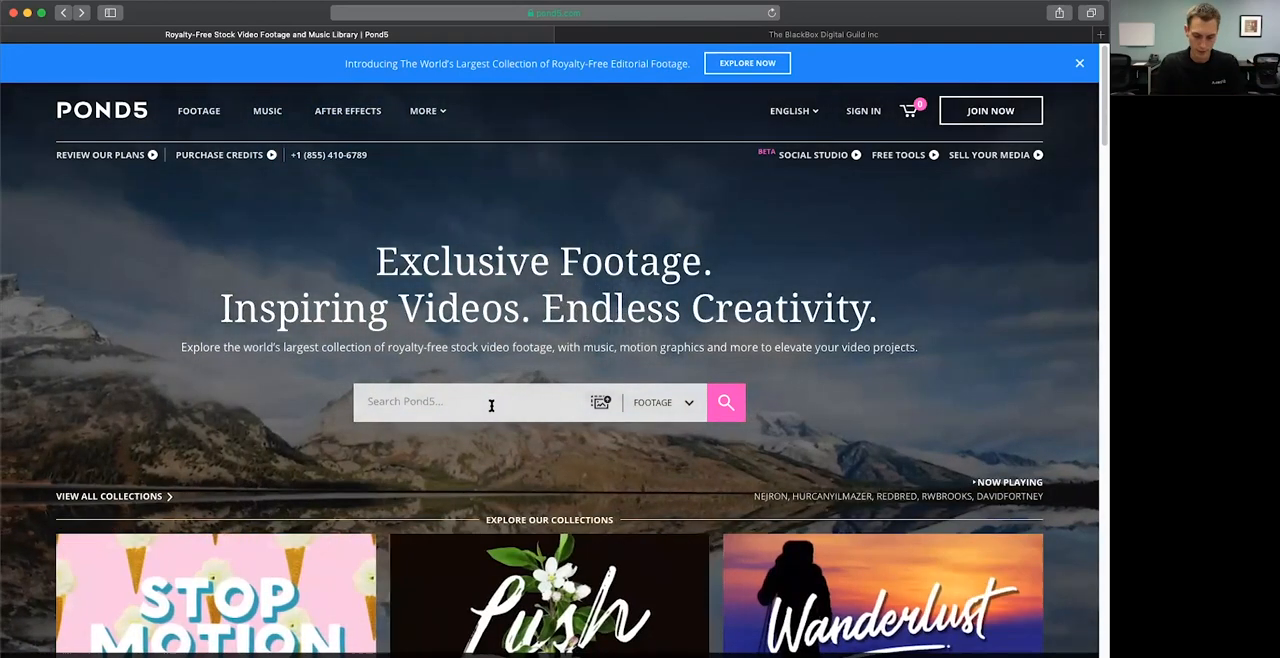
Search Pond5 for 'disc golf score' stock footage
type("dic")
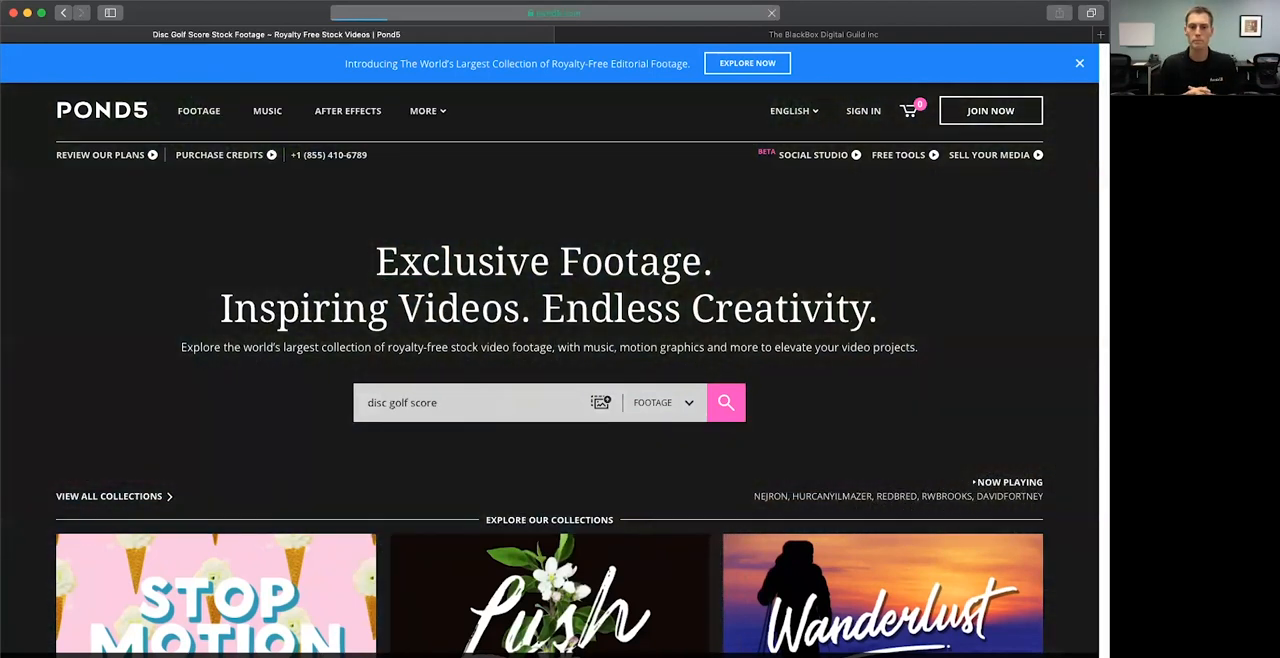
left_click(726, 402)
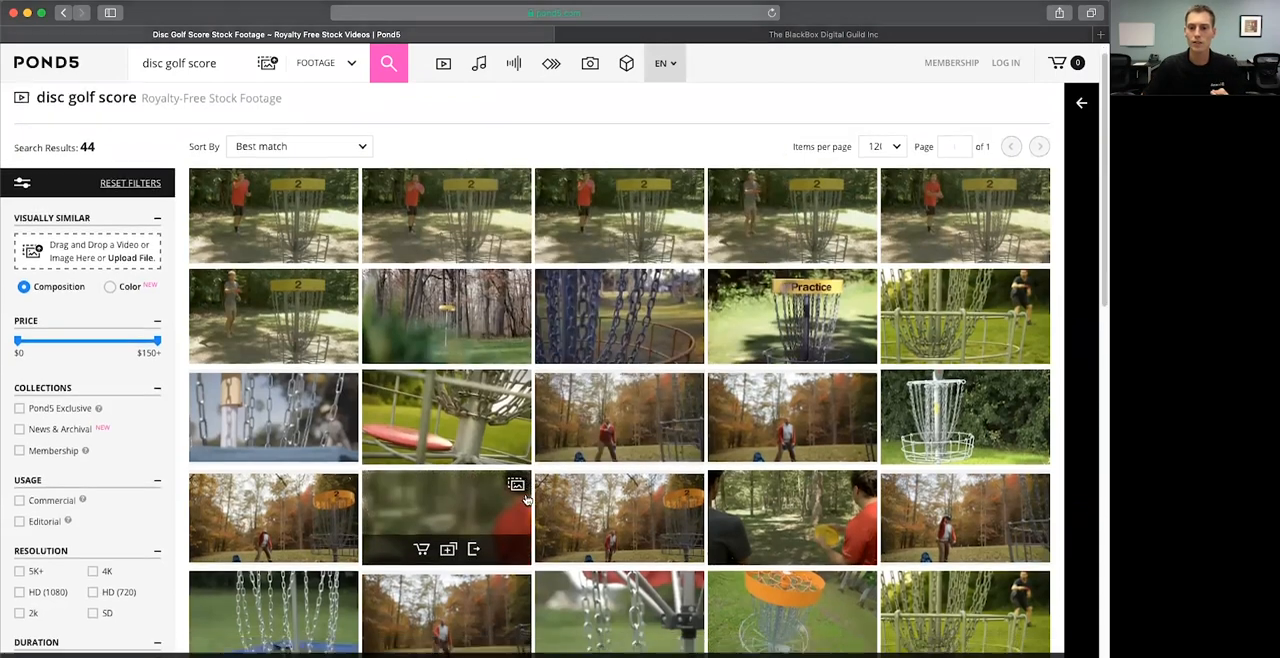
scroll("down", 3)
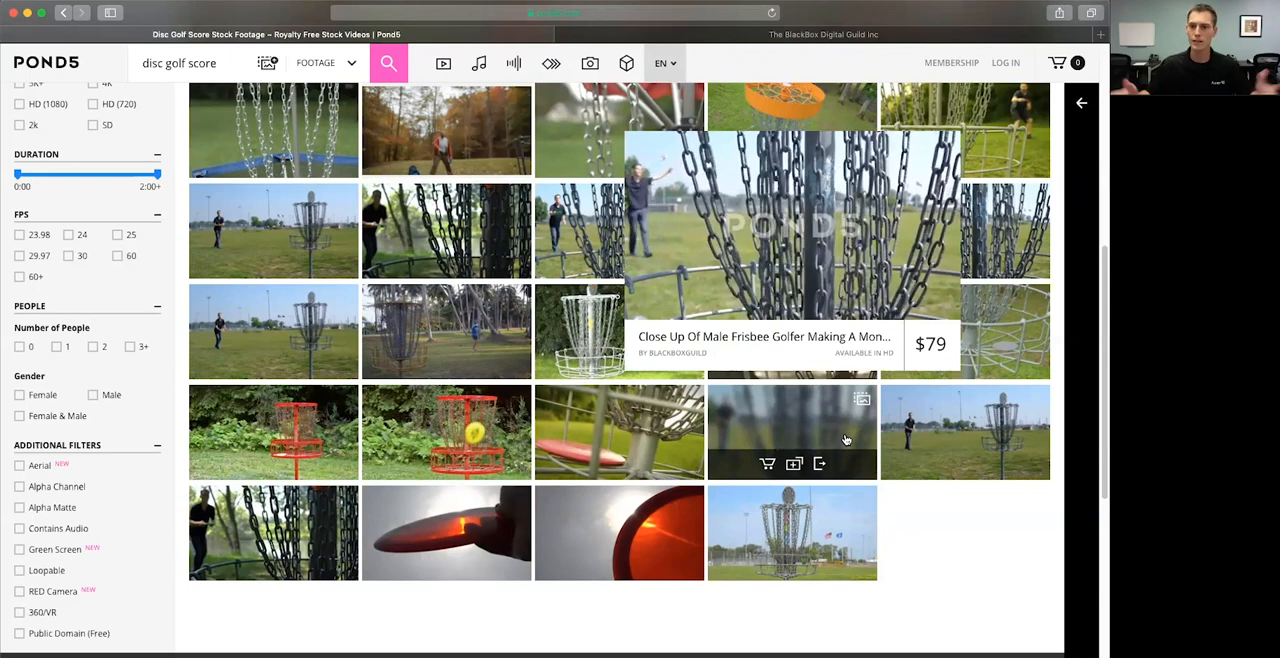
mouse_move(846, 440)
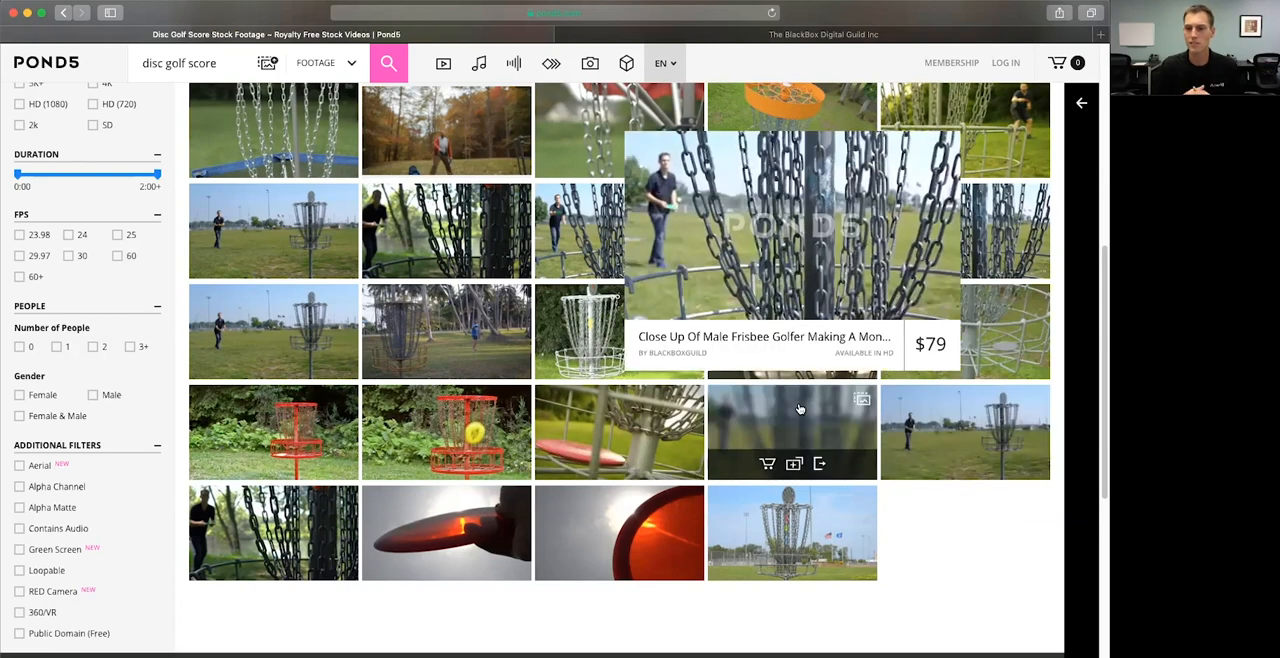
mouse_move(444, 544)
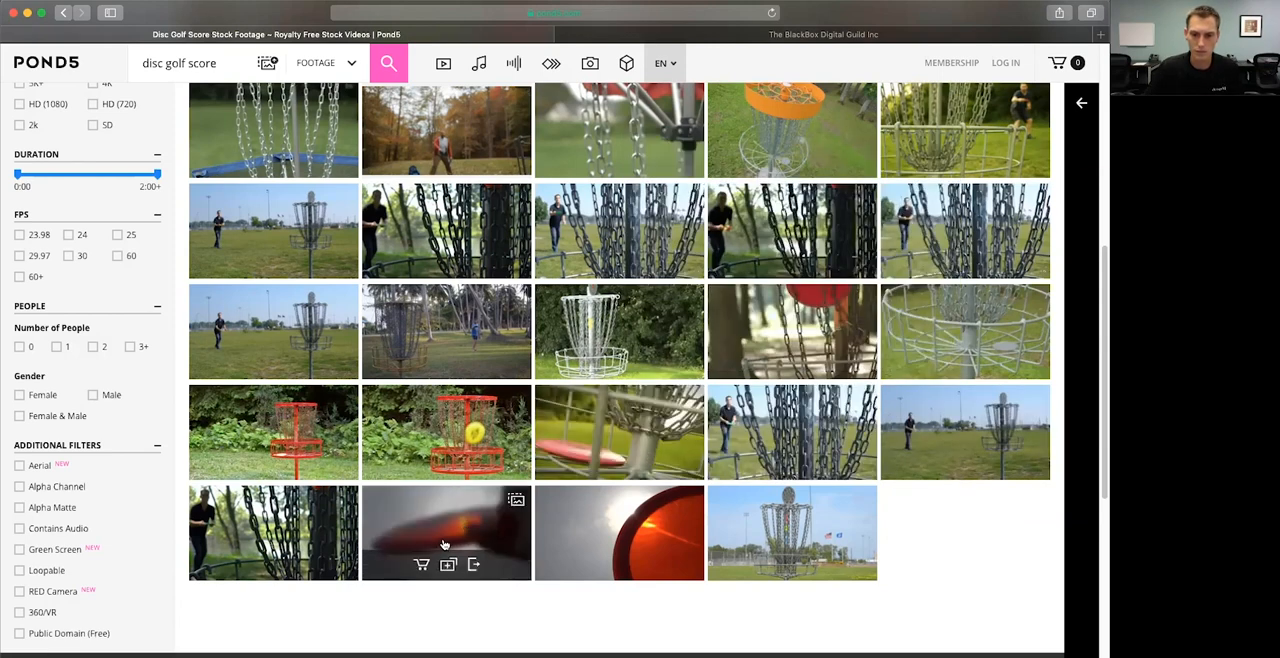
mouse_move(808, 522)
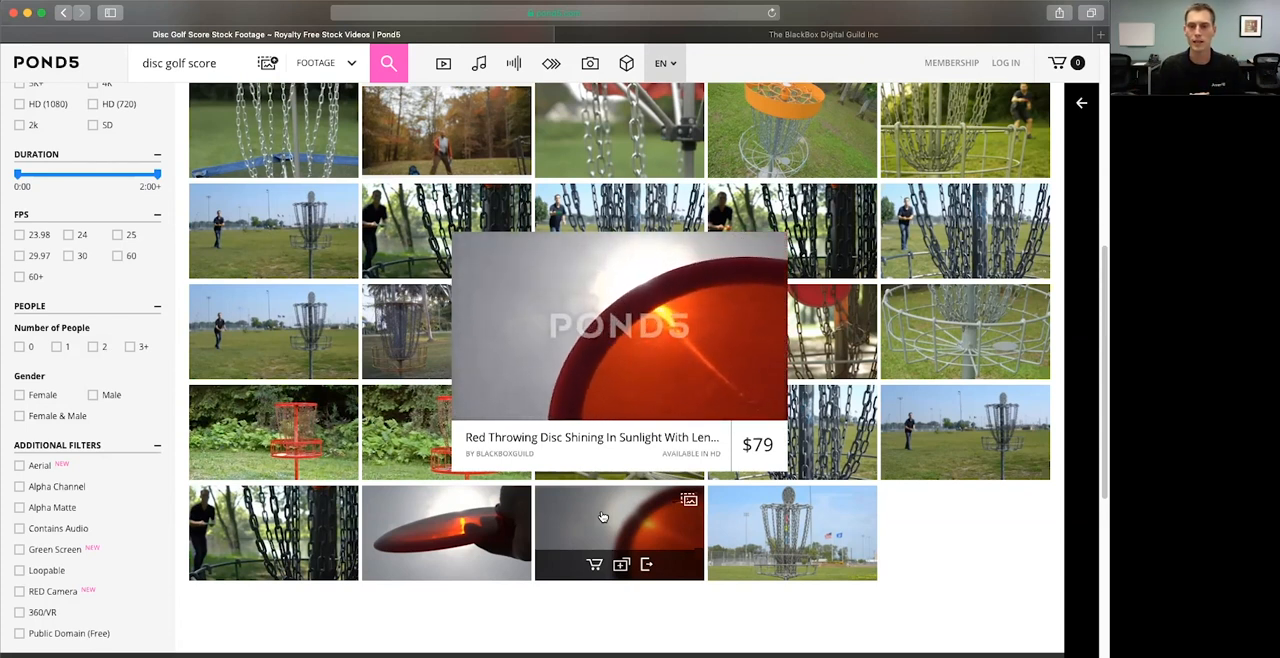
mouse_move(604, 516)
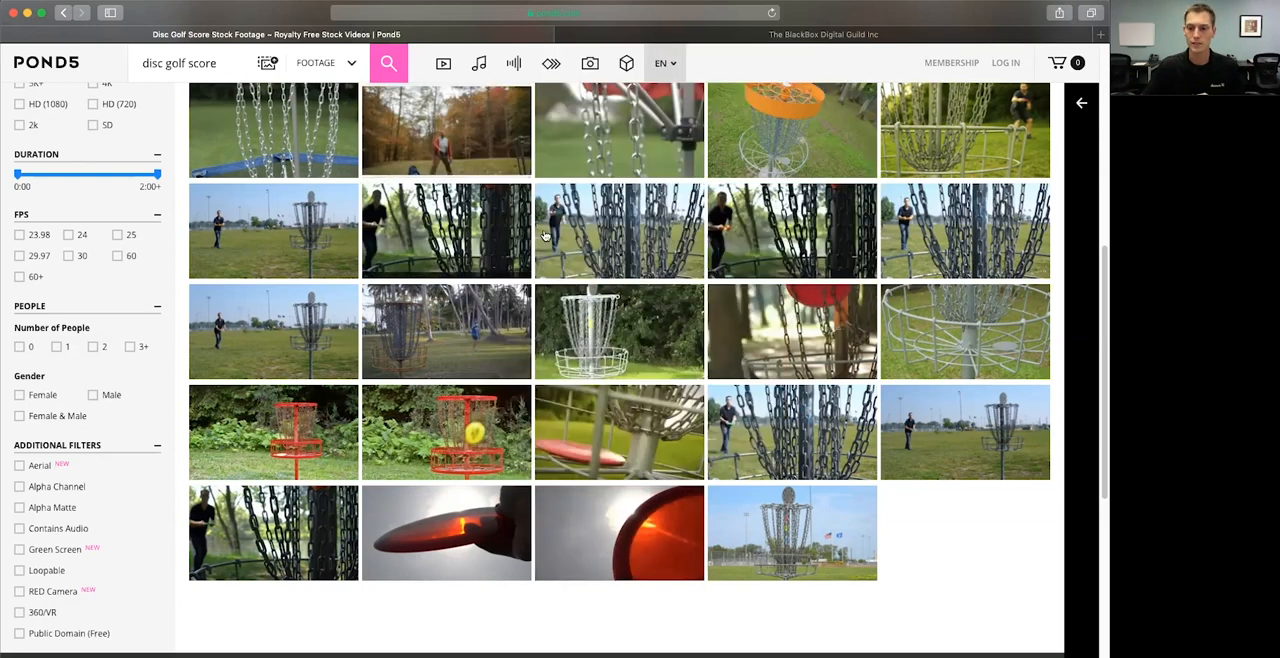
Back in the workspace, add 'fixed' as a keyword to the Driftwood clip and remove its front keyword
left_click(822, 34)
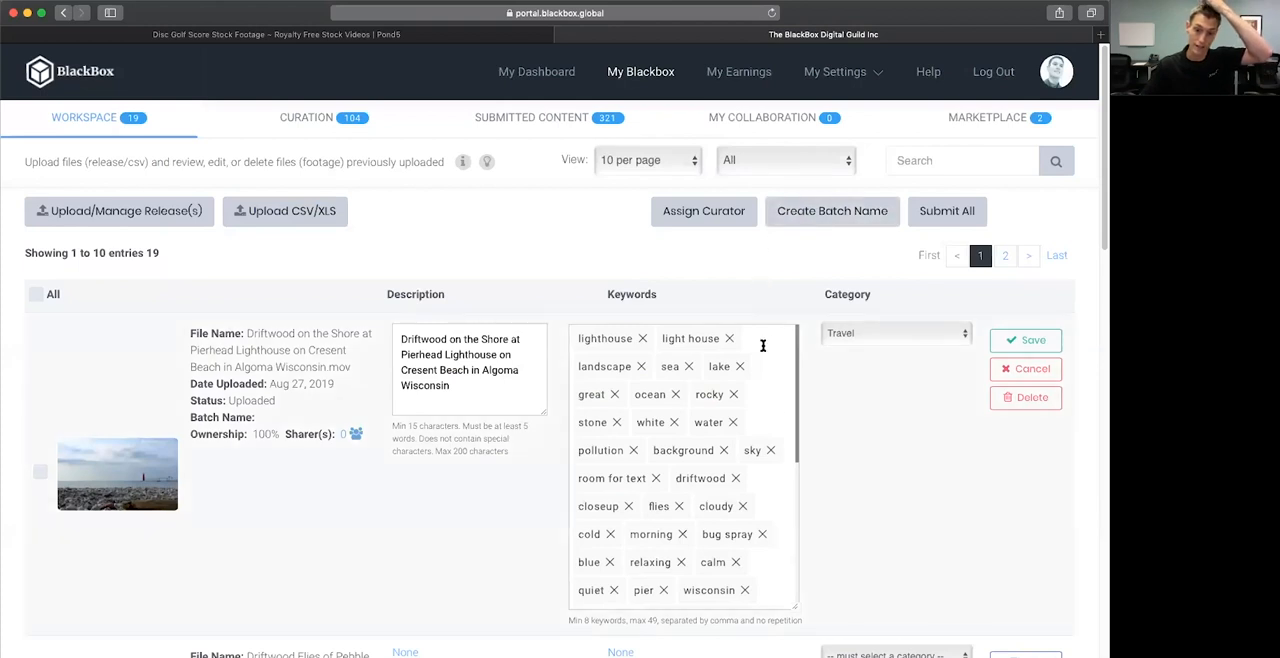
mouse_move(756, 476)
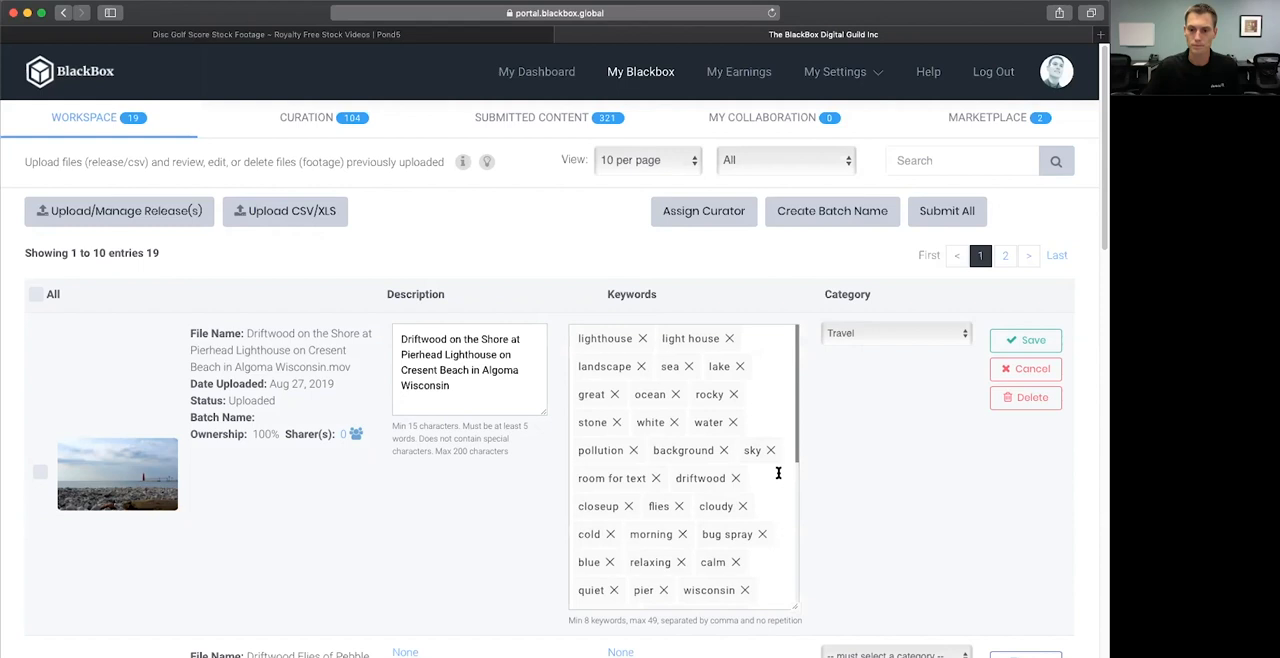
scroll("down", 3)
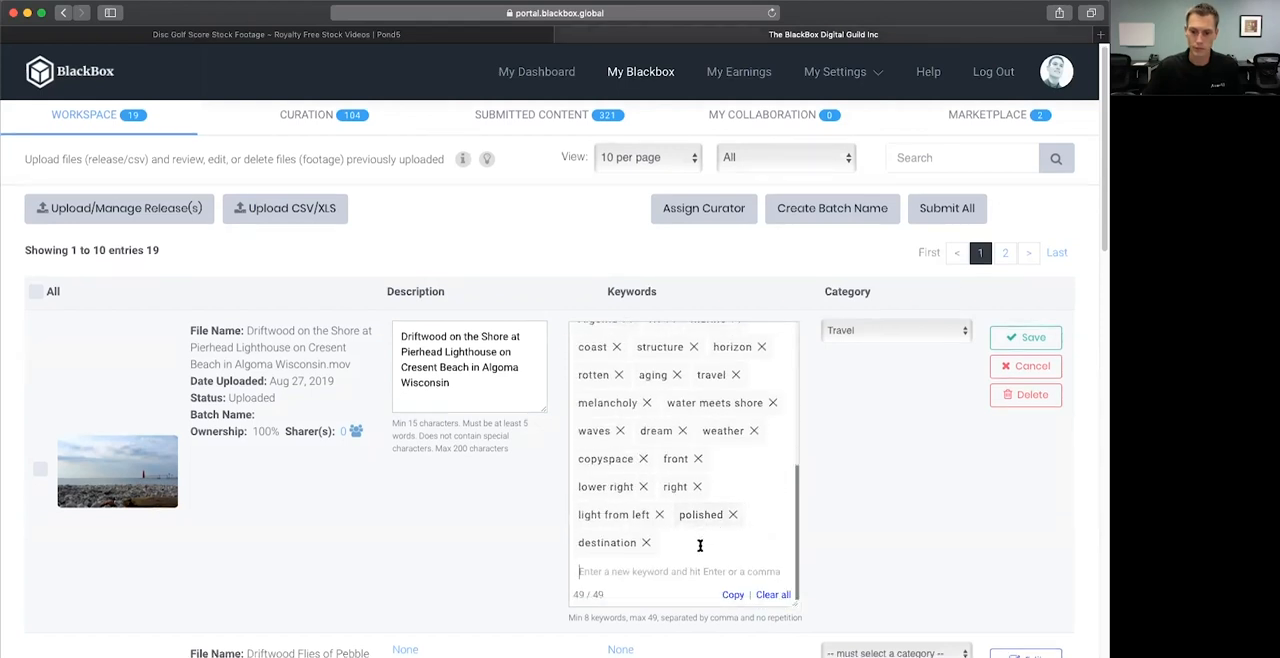
type("establi")
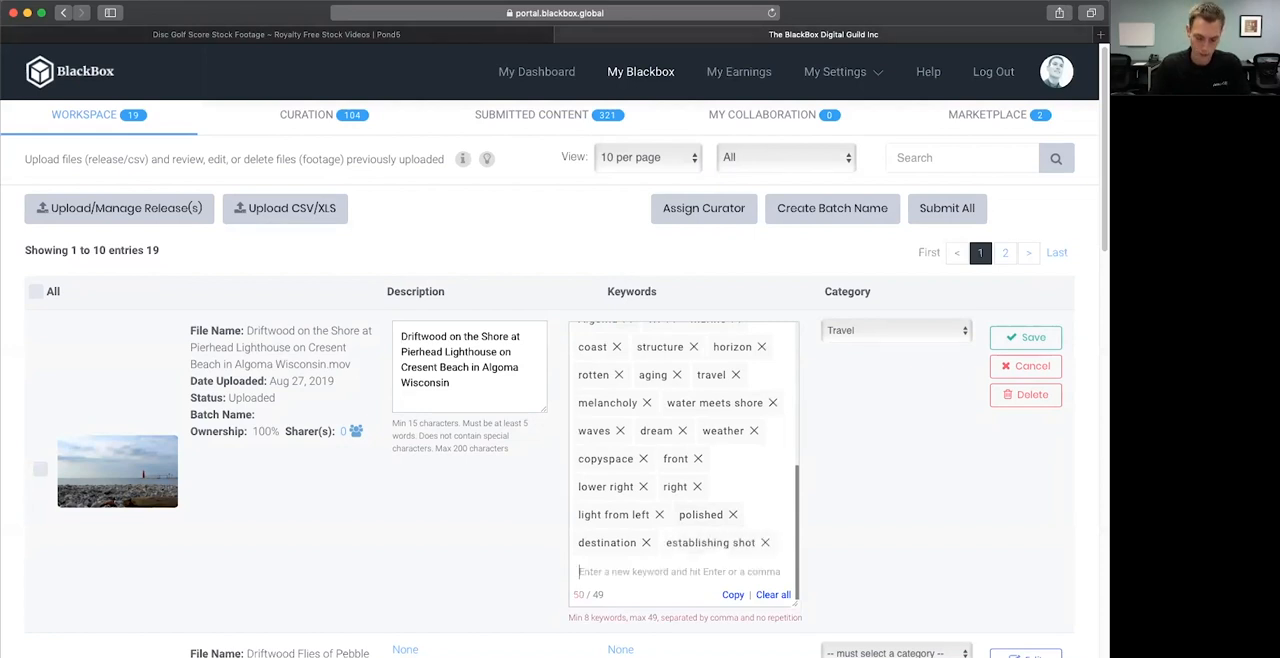
type("fixed")
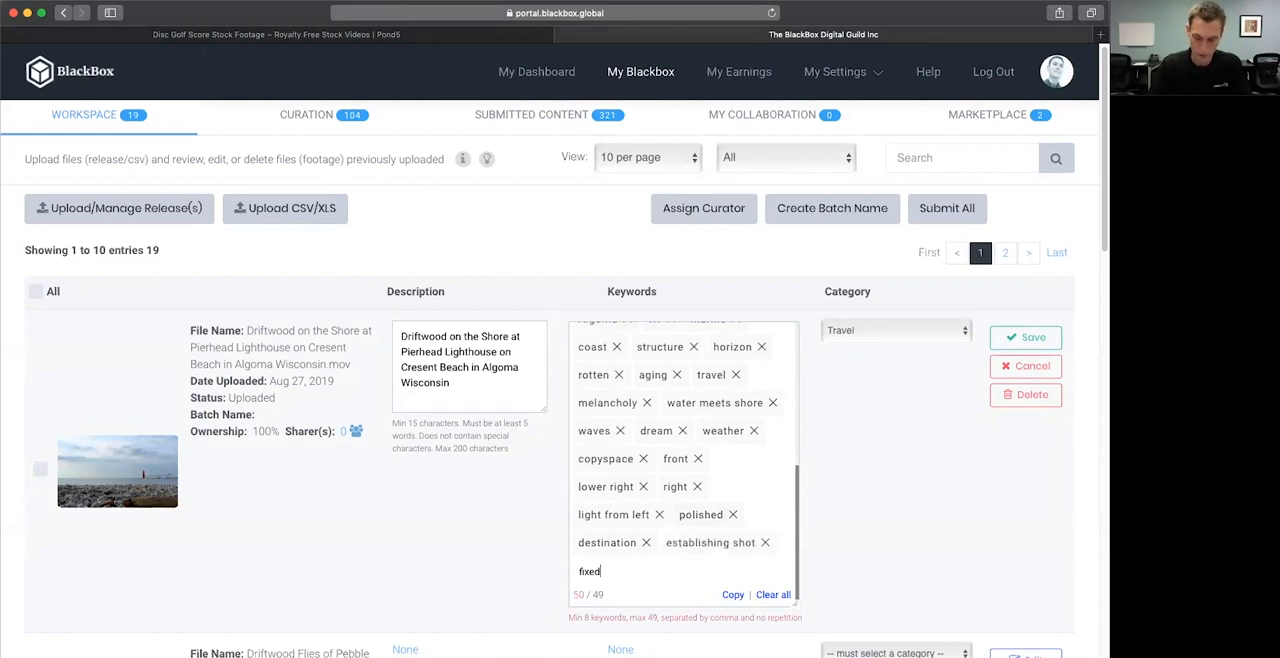
key("Return")
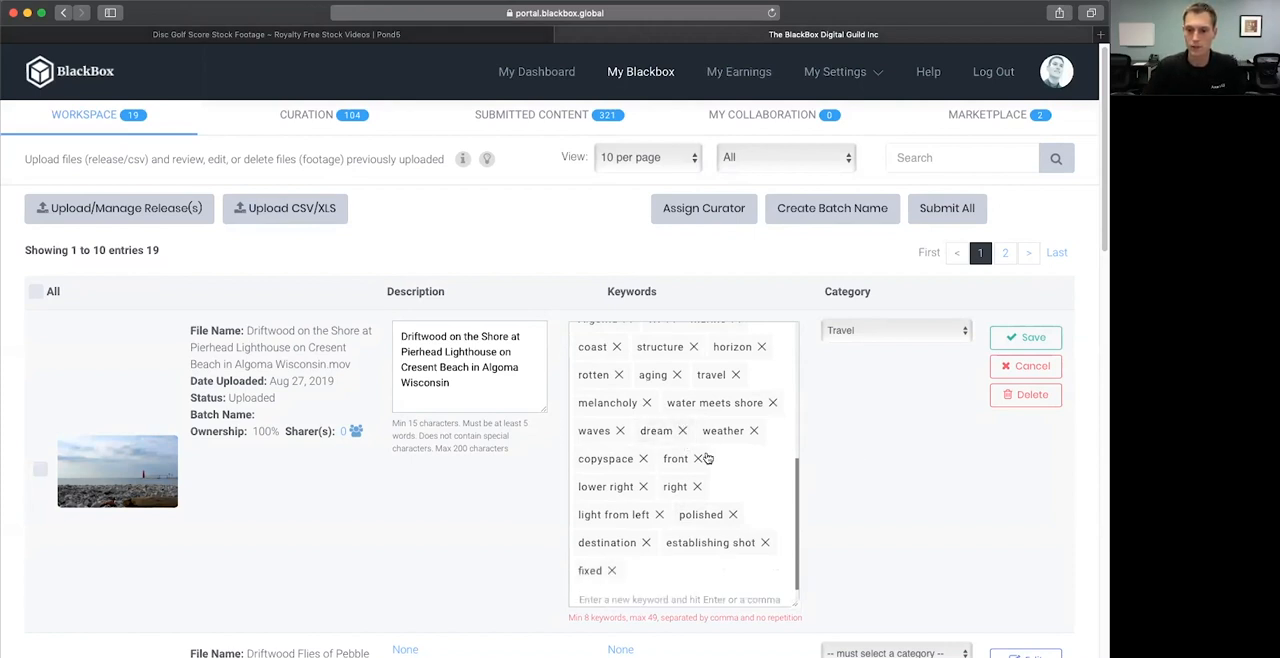
left_click(698, 458)
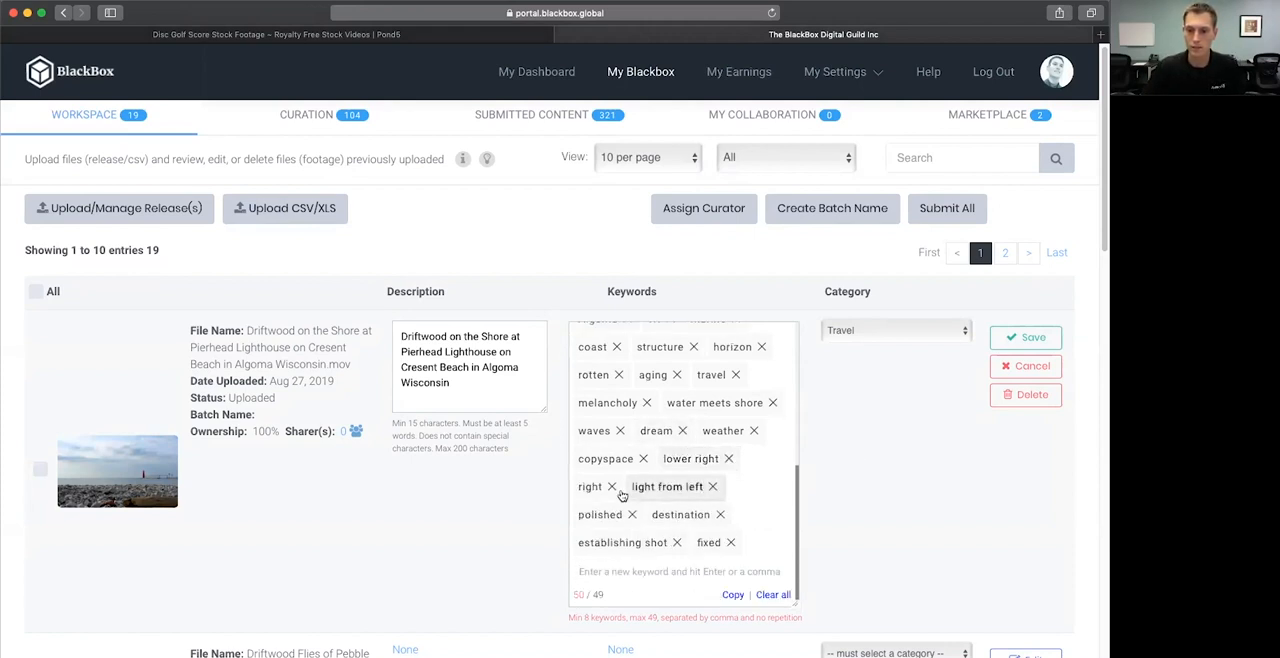
Preview the Driftwood on the Shore lighthouse clip from its workspace thumbnail
scroll("up", 3)
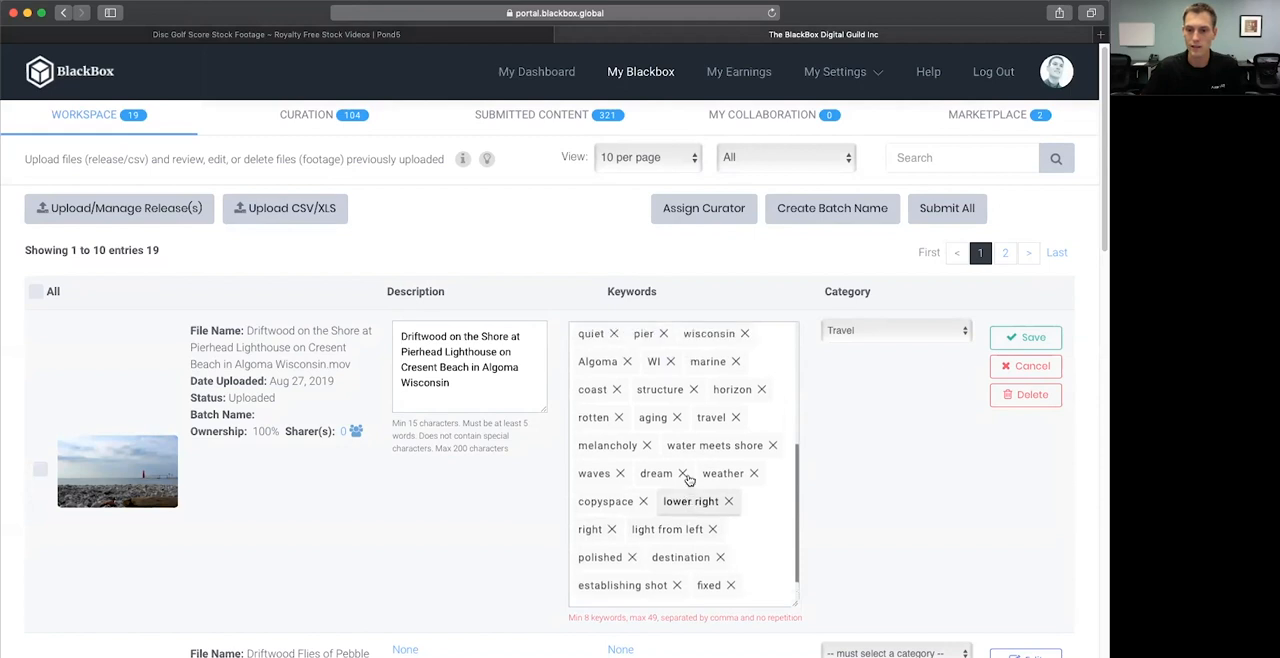
scroll("down", 3)
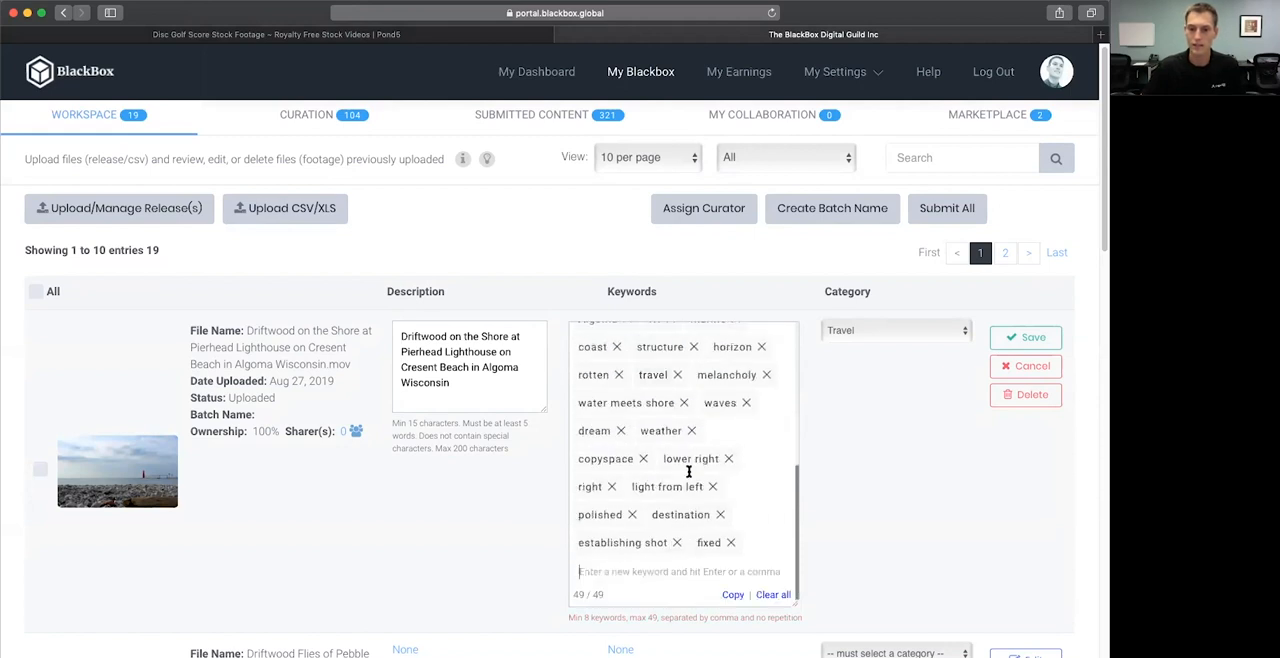
mouse_move(700, 500)
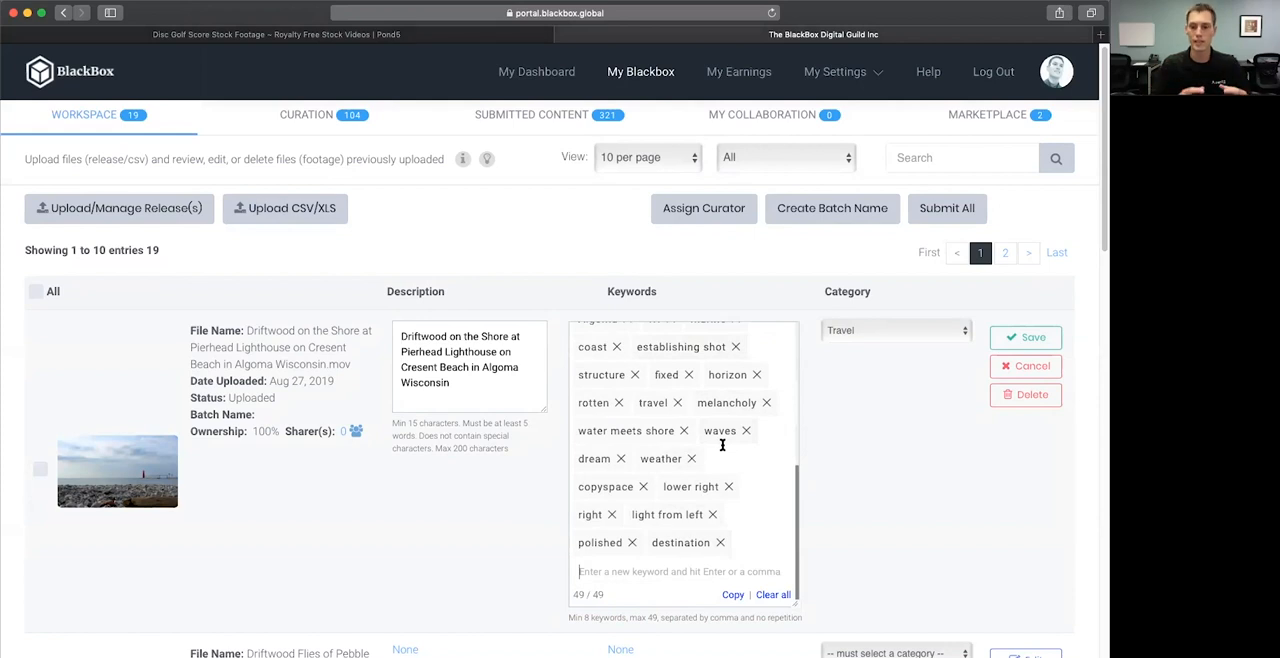
scroll("up", 3)
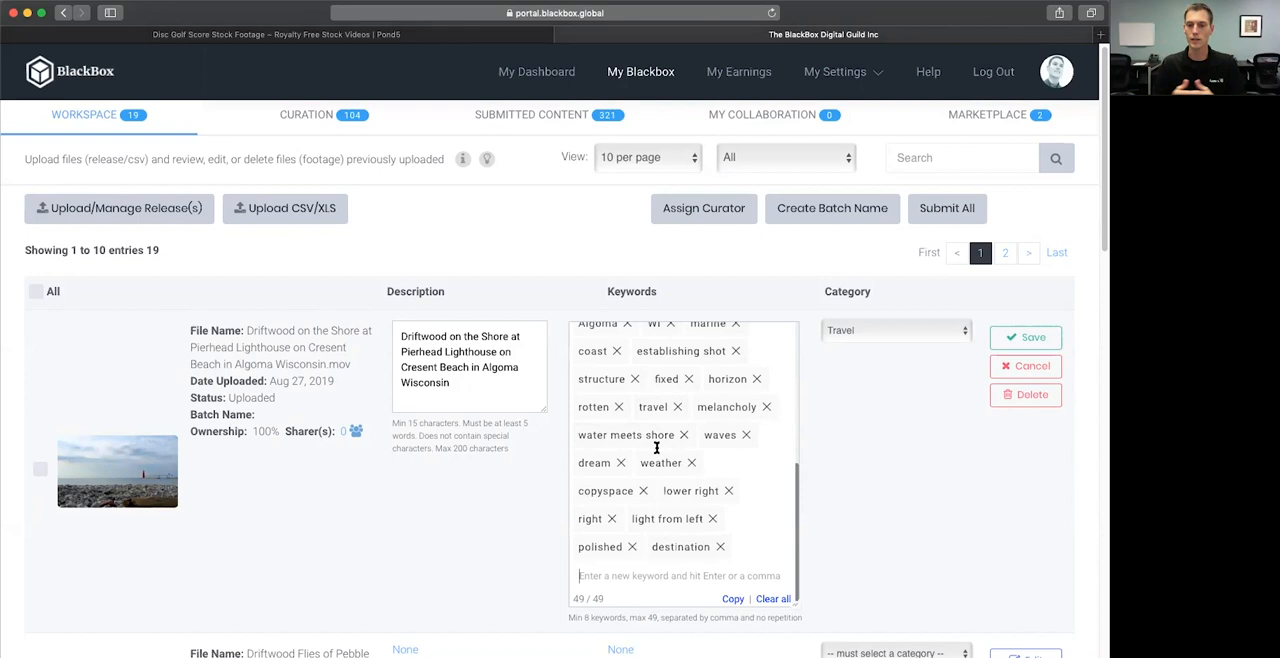
mouse_move(670, 524)
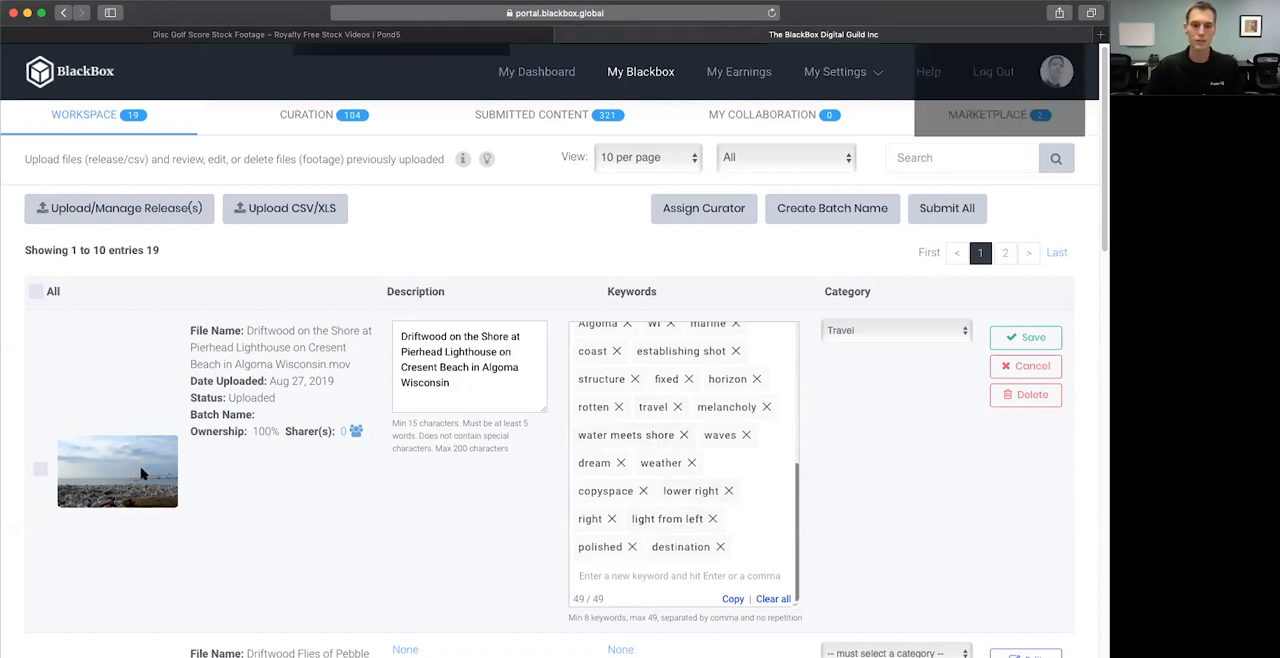
left_click(116, 470)
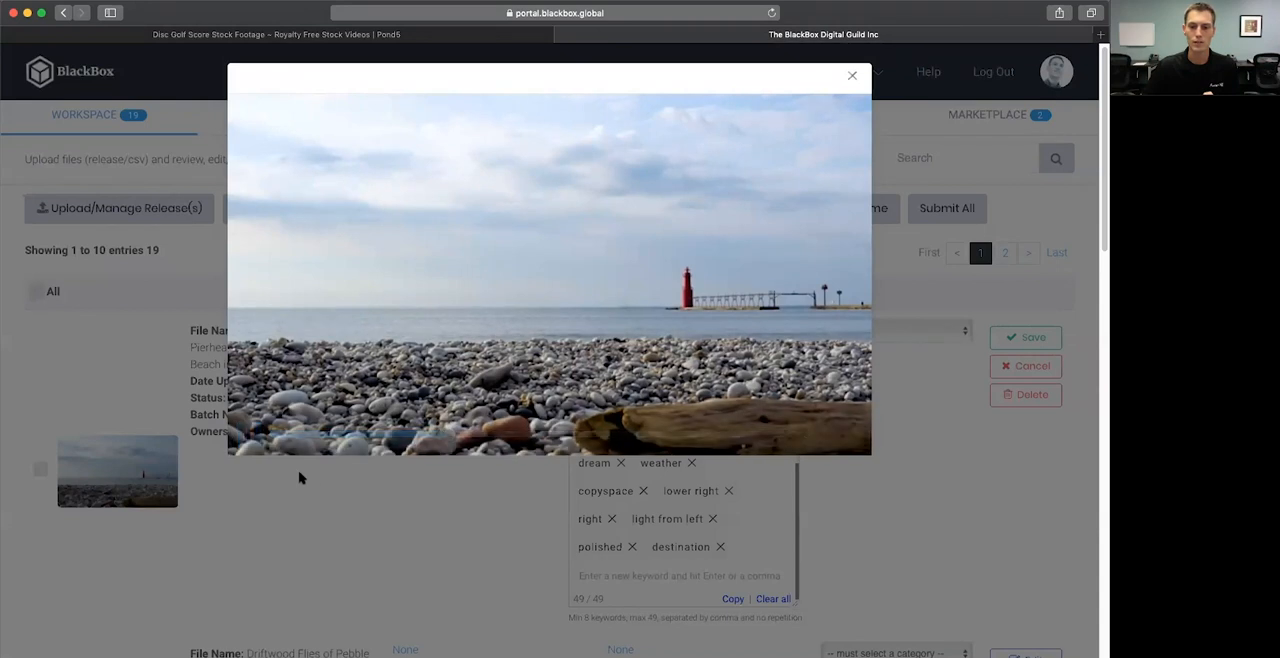
Play the lighthouse preview briefly, then close it to return to the workspace list
left_click(852, 76)
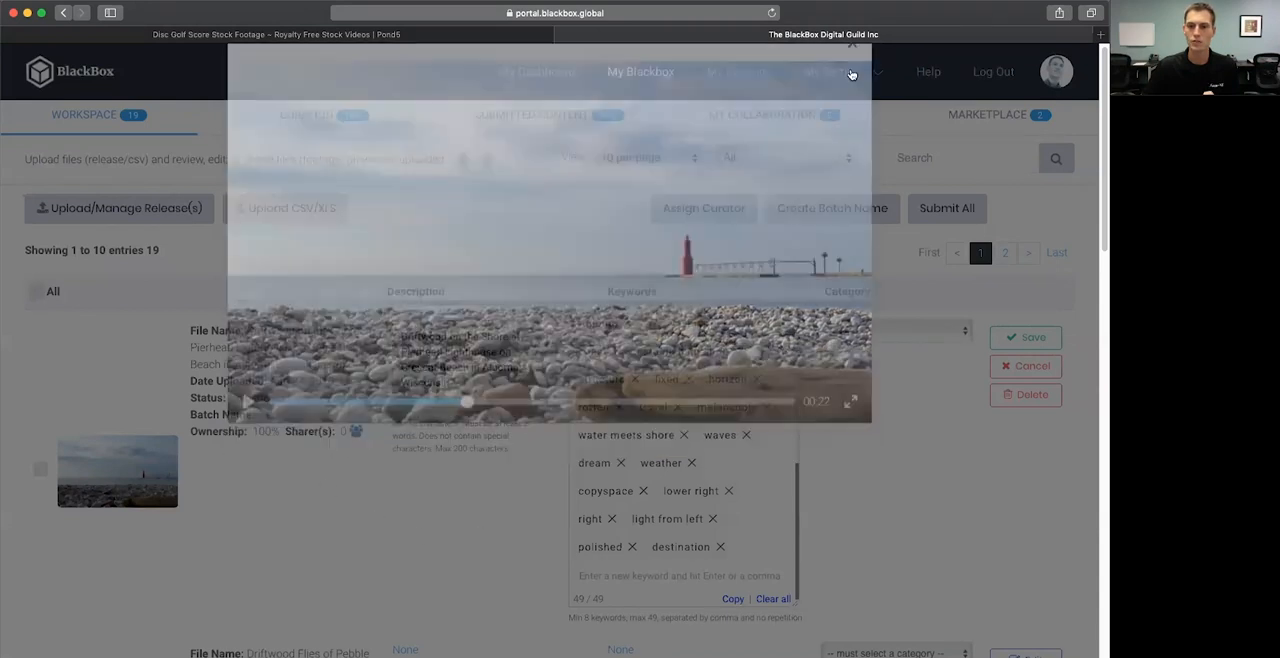
left_click(852, 48)
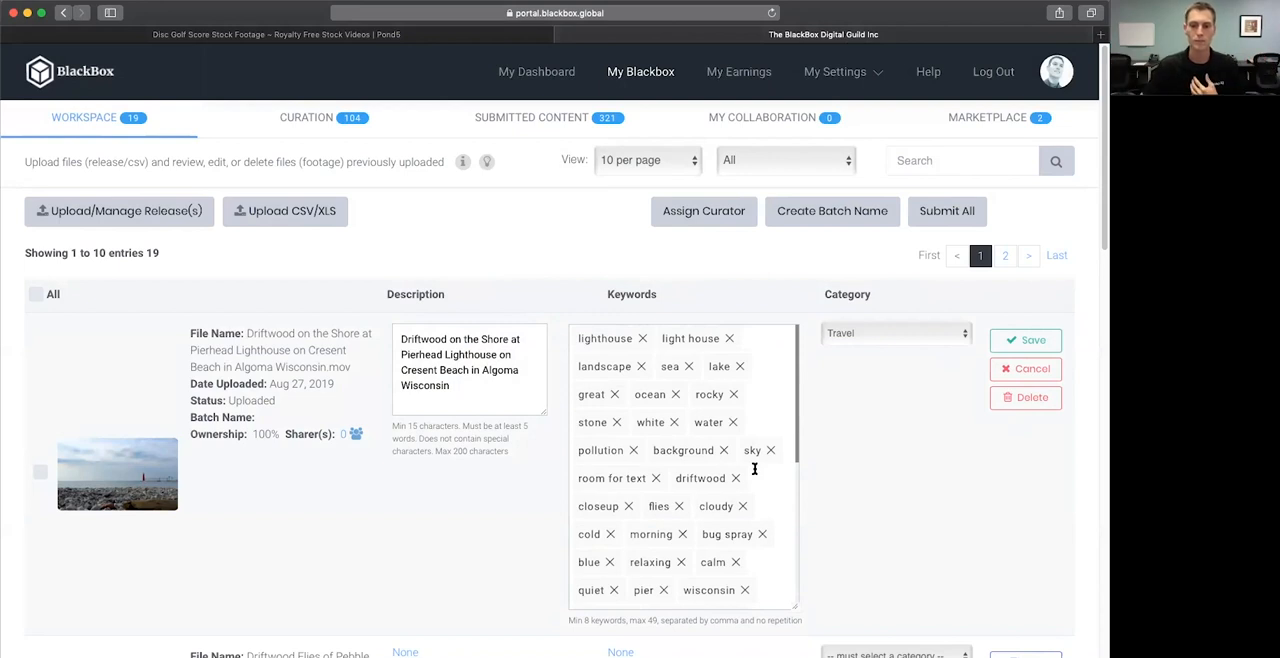
scroll("down", 3)
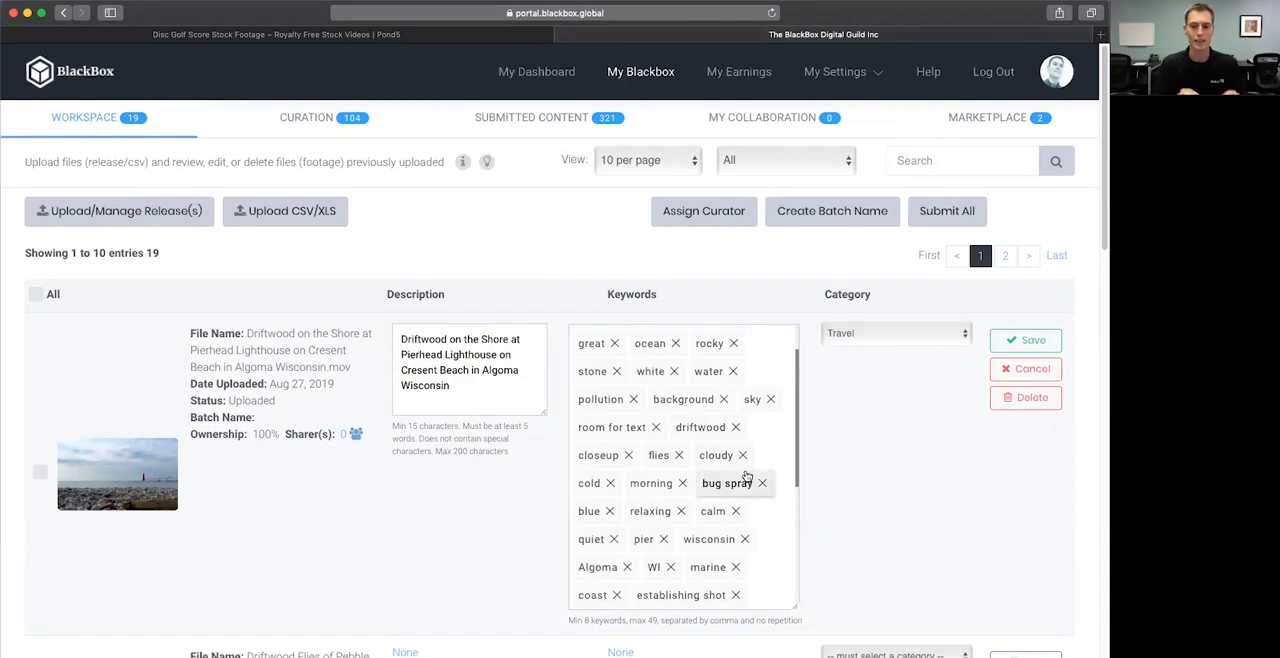
mouse_move(728, 484)
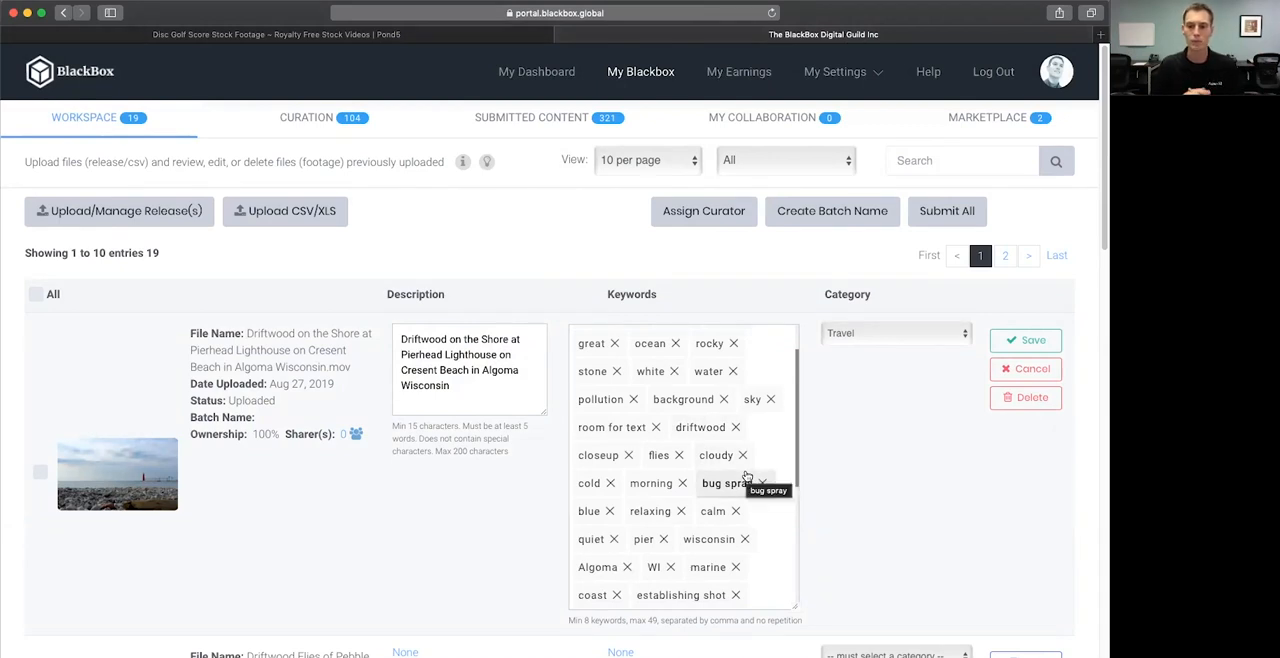
scroll("down", 3)
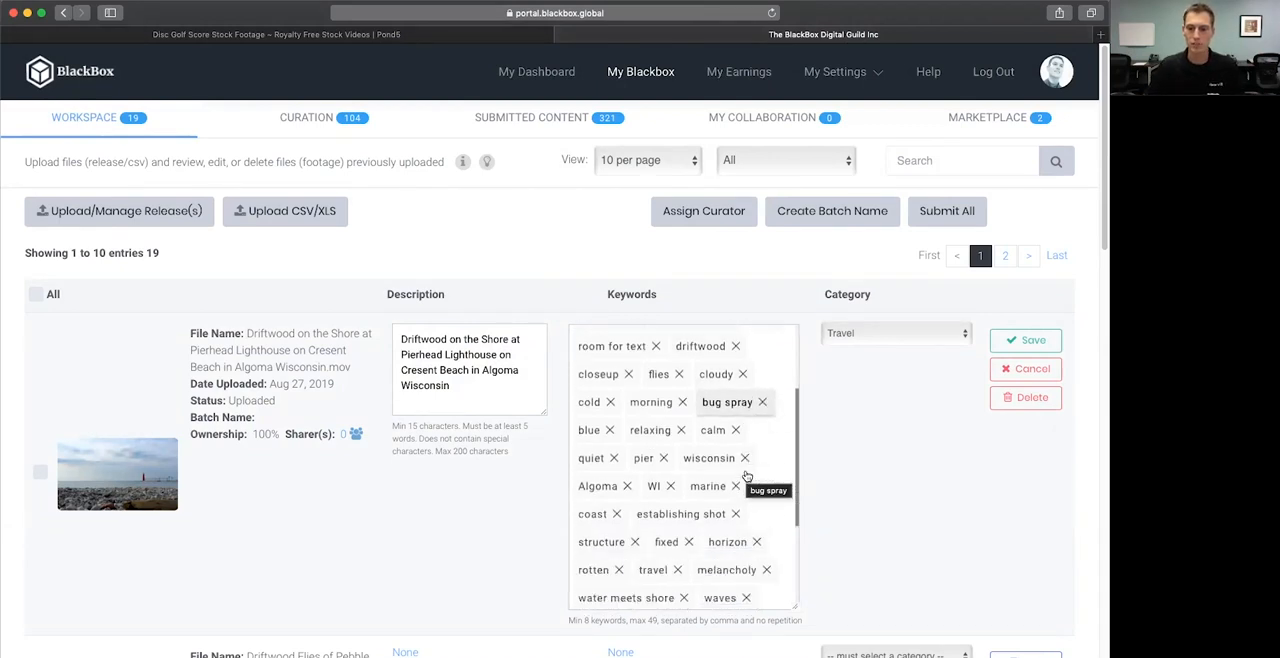
mouse_move(744, 476)
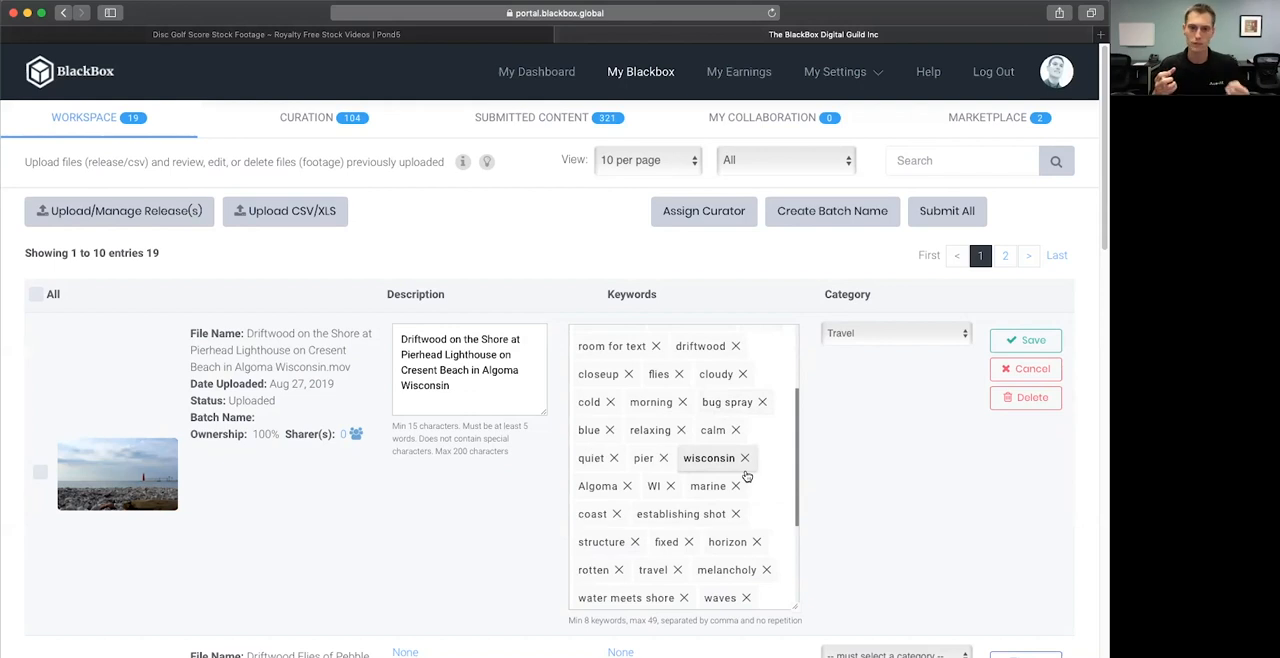
scroll("down", 3)
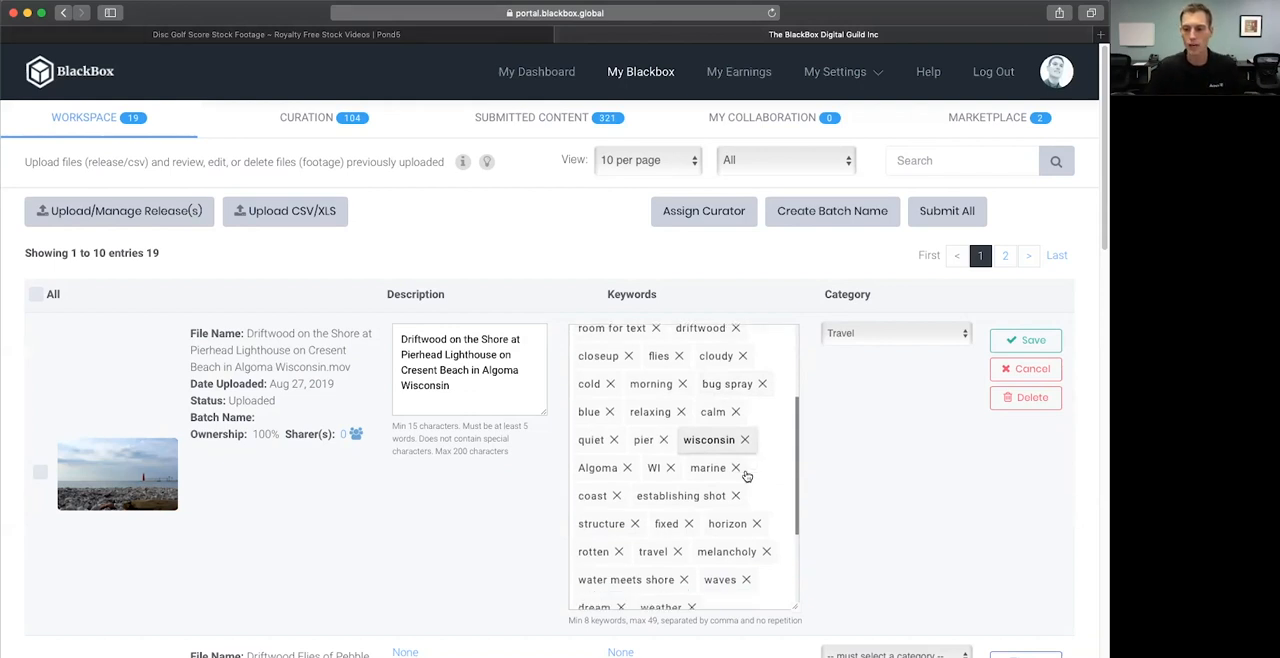
scroll("down", 3)
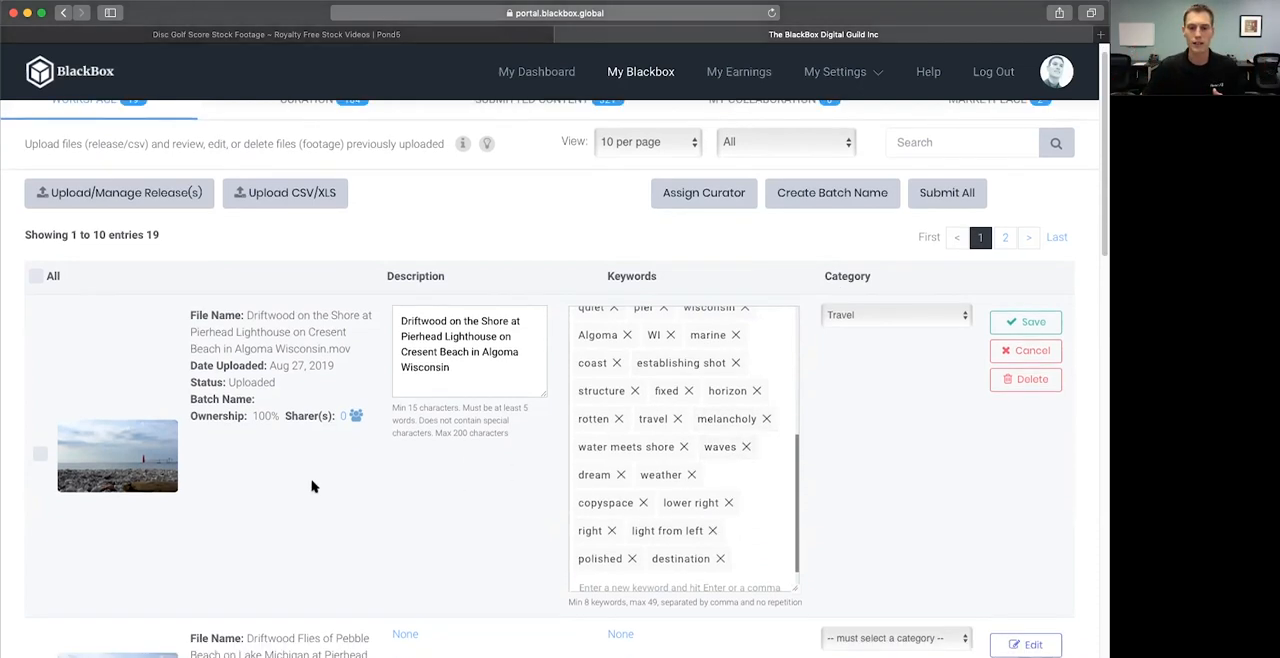
scroll("down", 3)
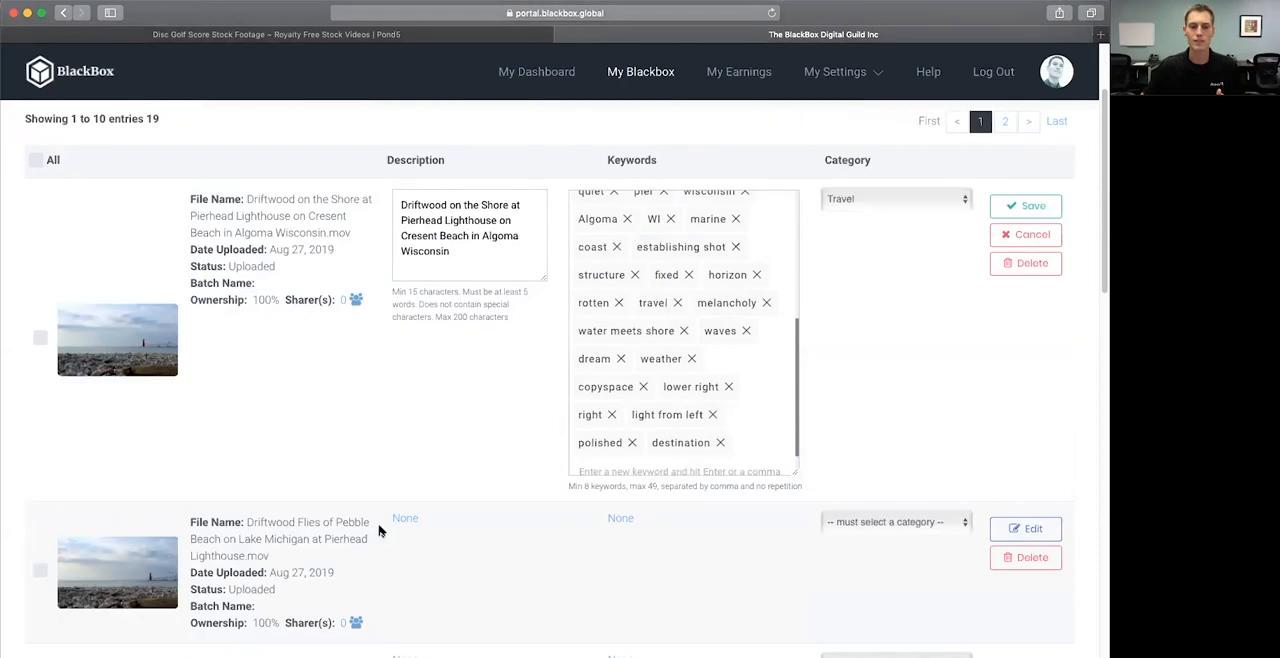
scroll("down", 3)
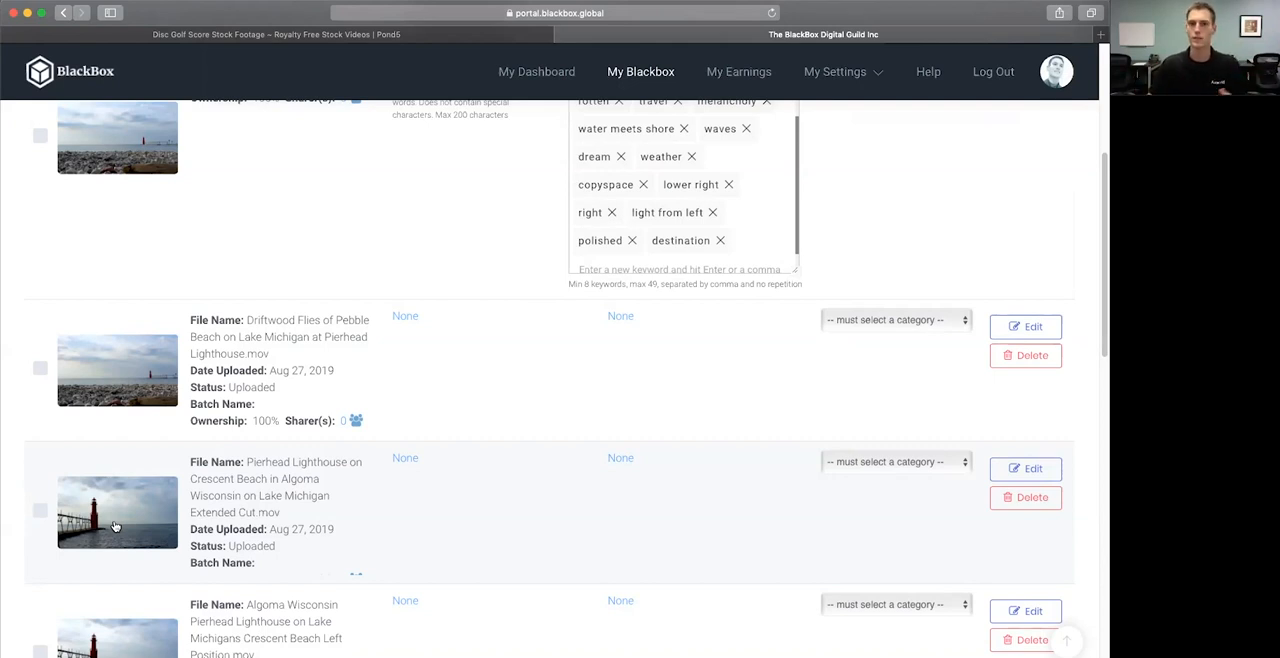
mouse_move(132, 518)
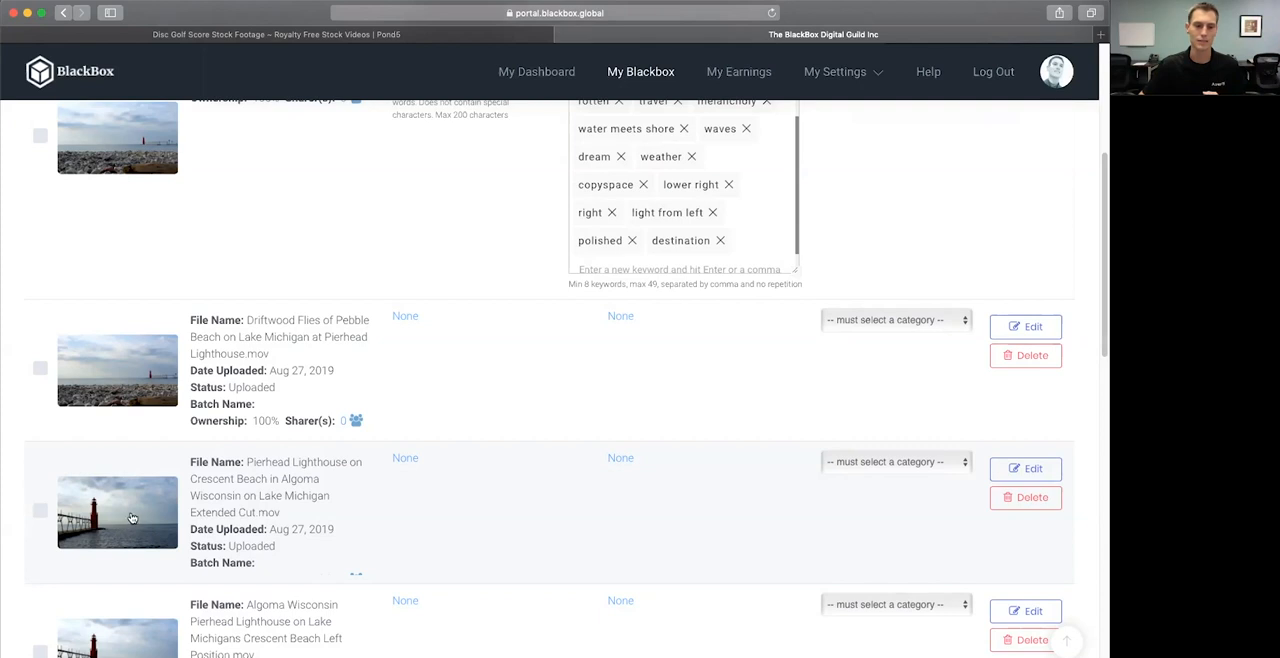
mouse_move(390, 512)
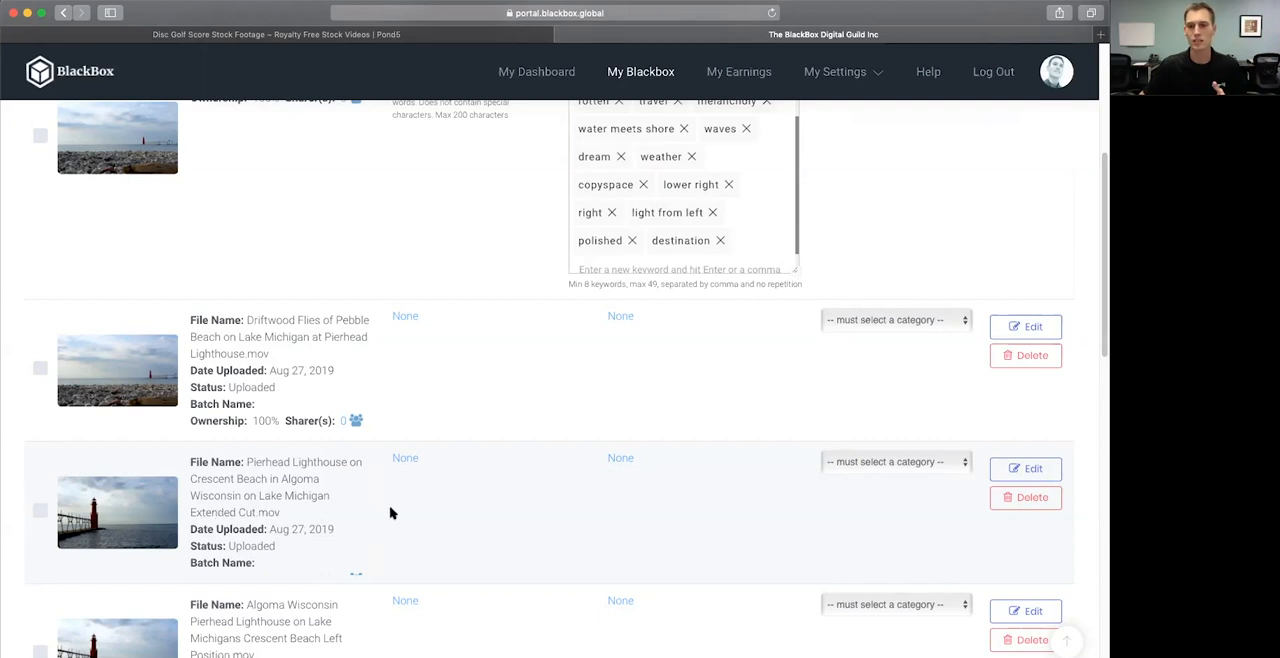
scroll("up", 3)
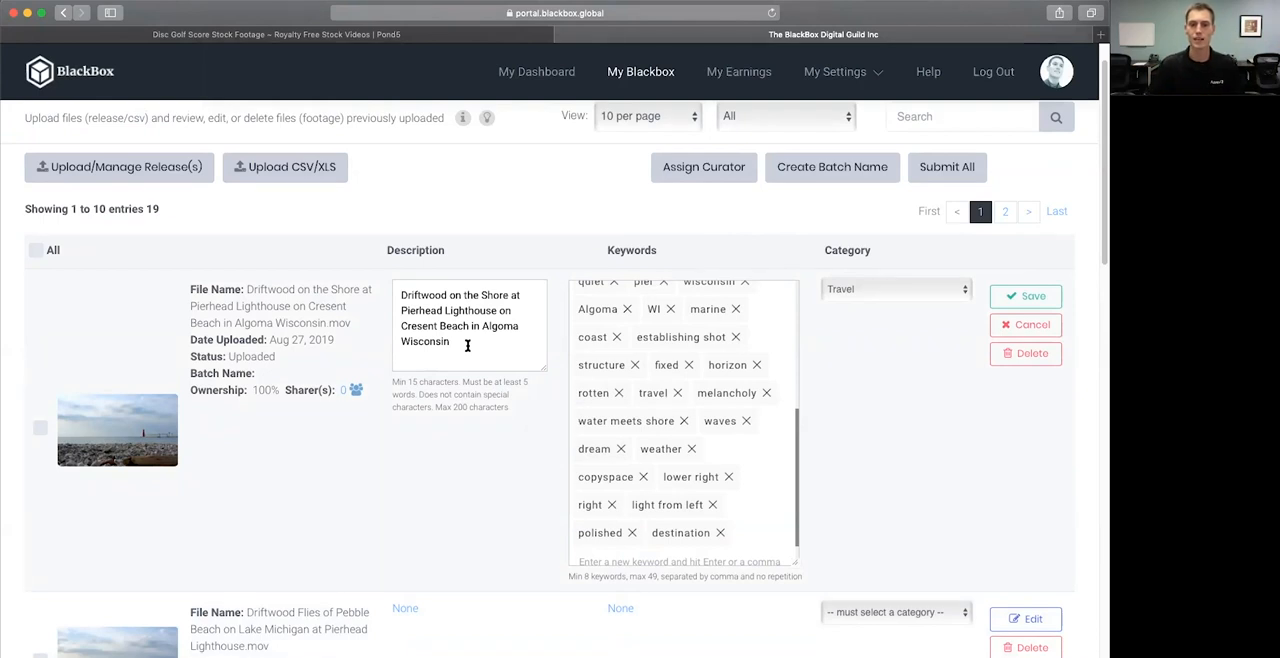
Append ', Establishing shot' after 'Wisconsin' at the end of the Driftwood clip's description
type(",")
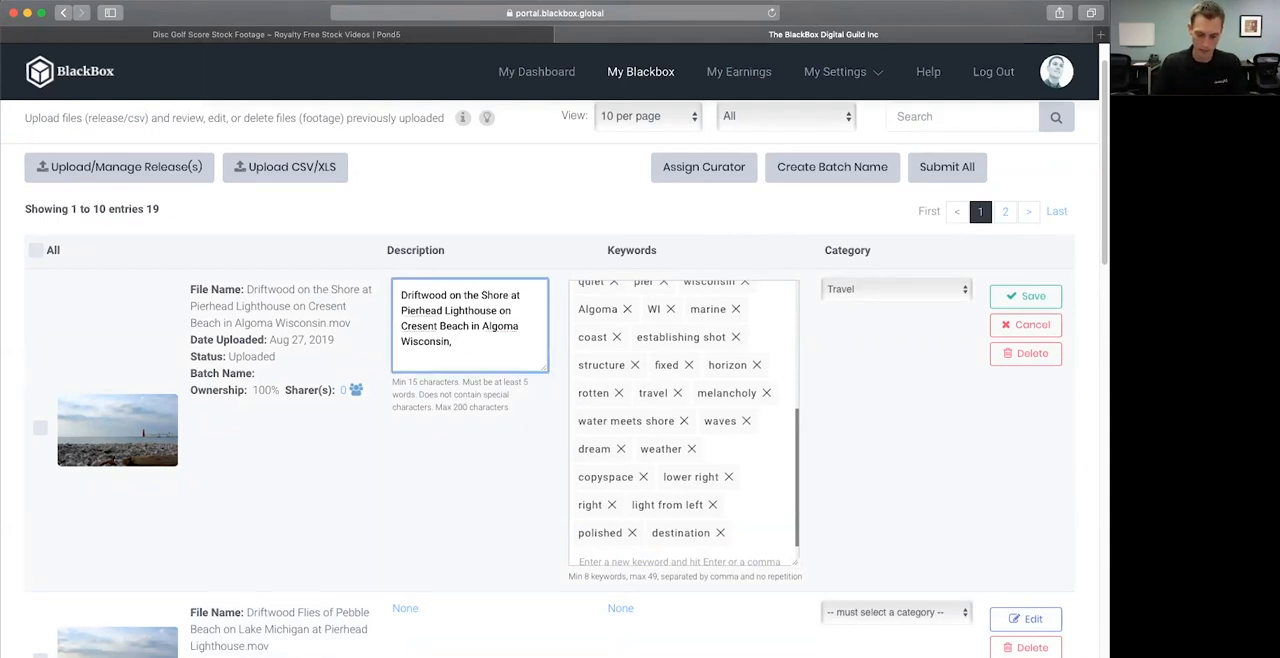
type("Establishing")
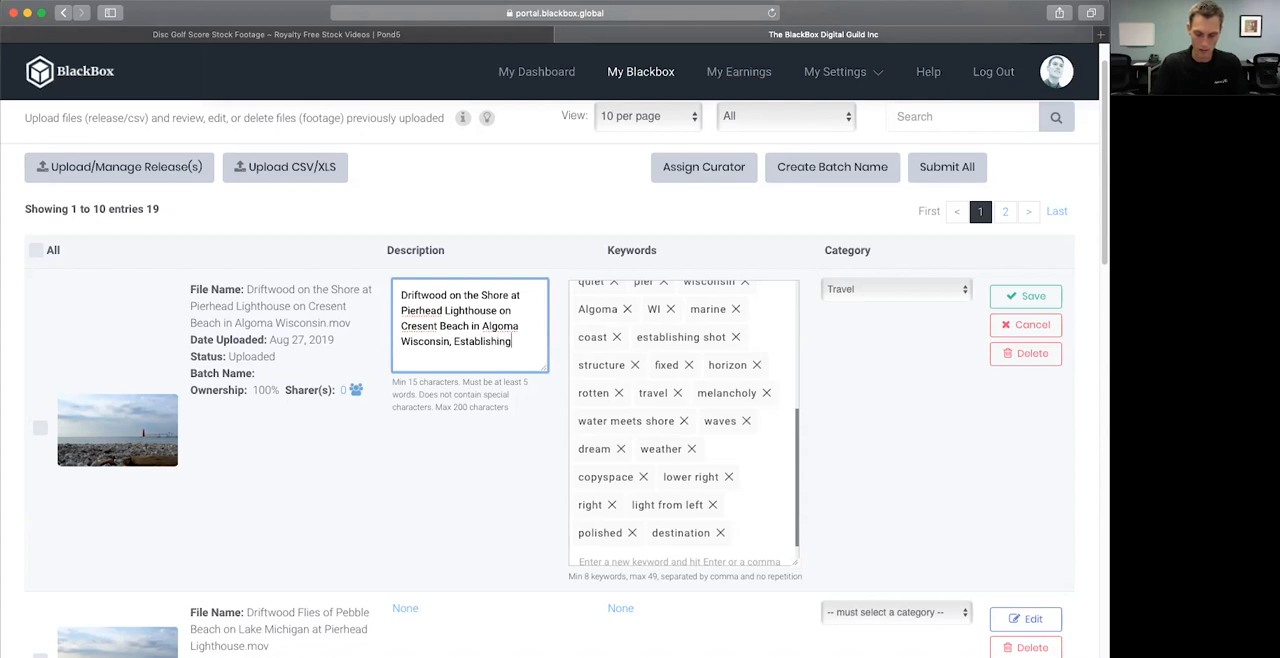
type("shot")
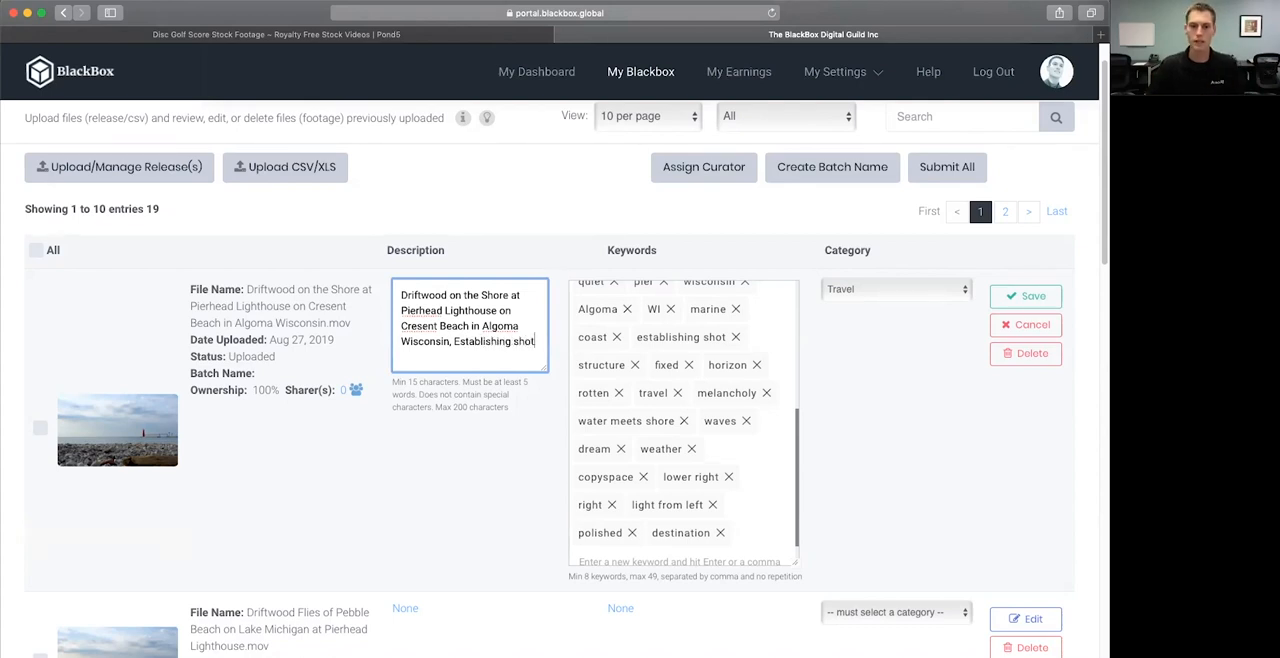
left_click(482, 448)
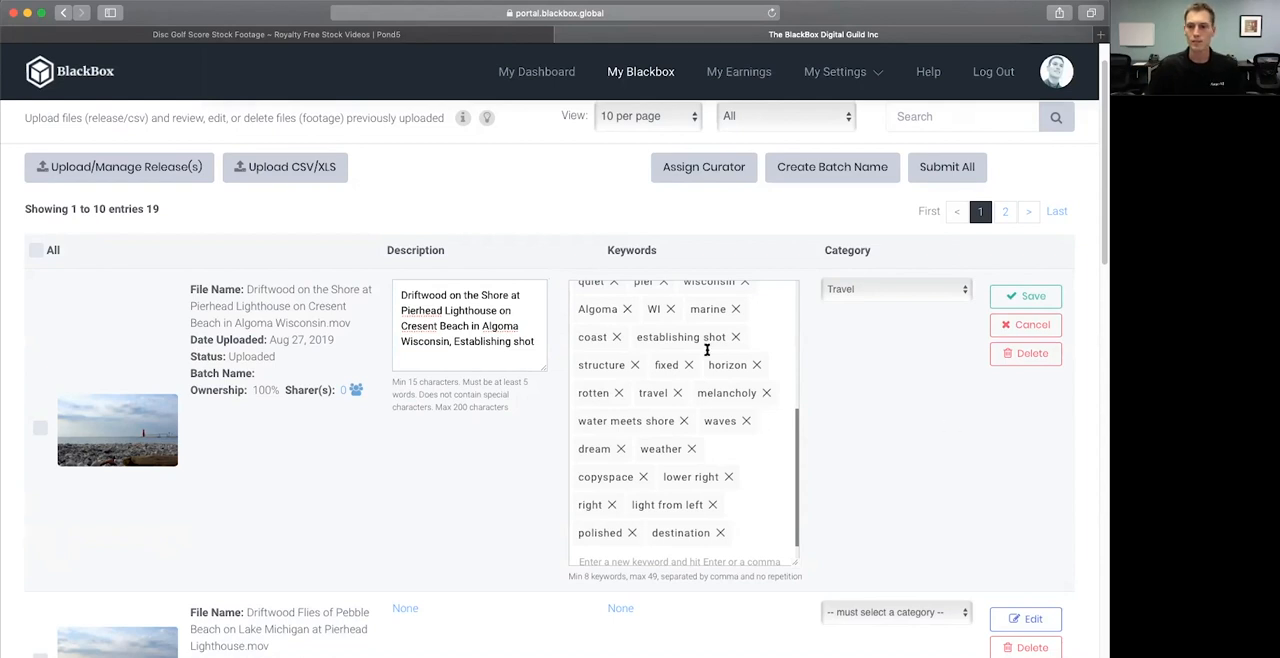
Set the Driftwood clip's category to Location & Buildings instead of Travel
left_click(896, 288)
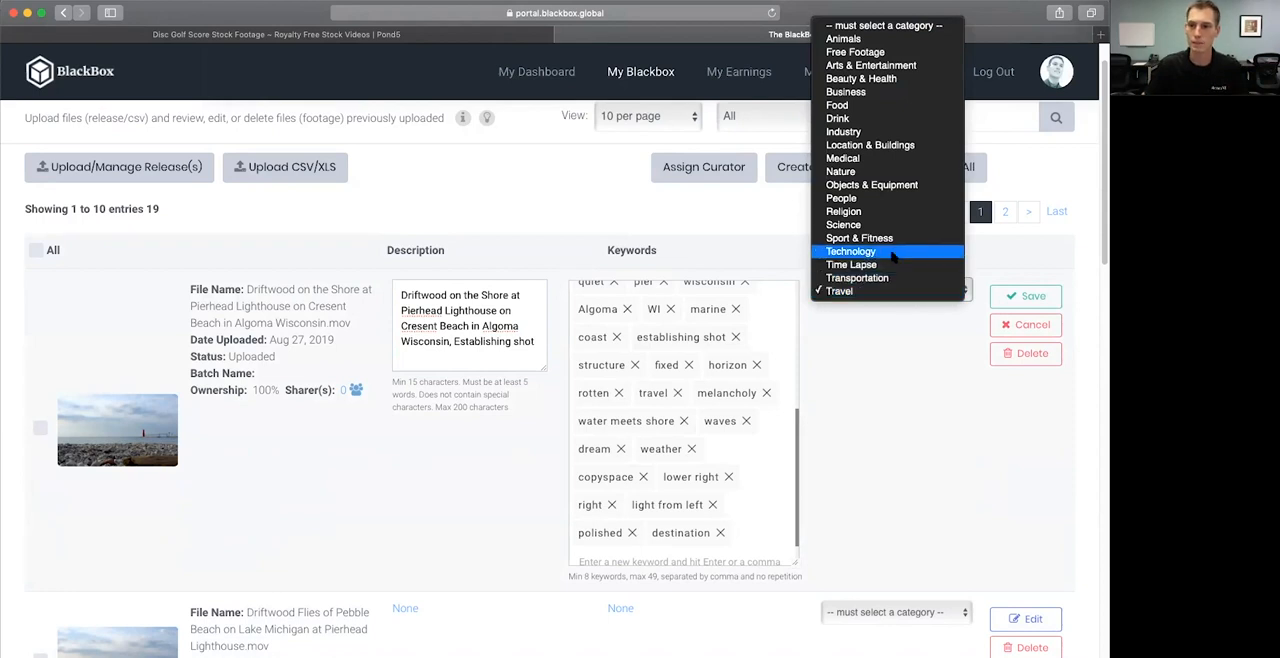
mouse_move(870, 144)
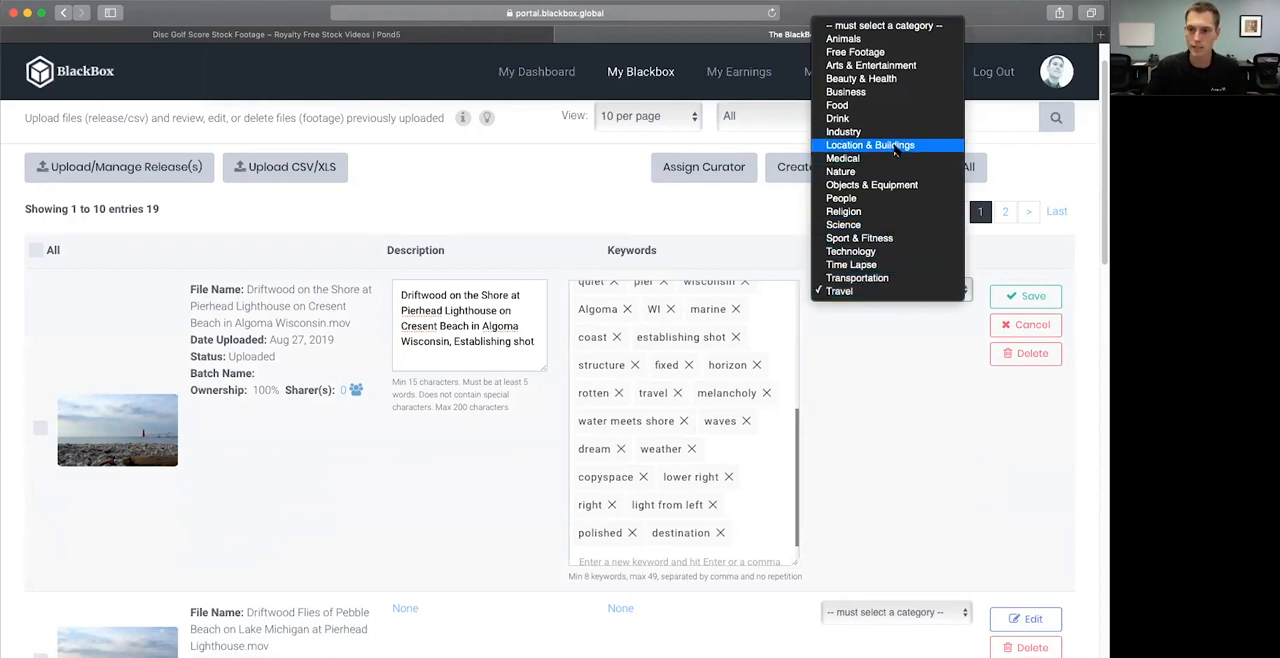
left_click(868, 144)
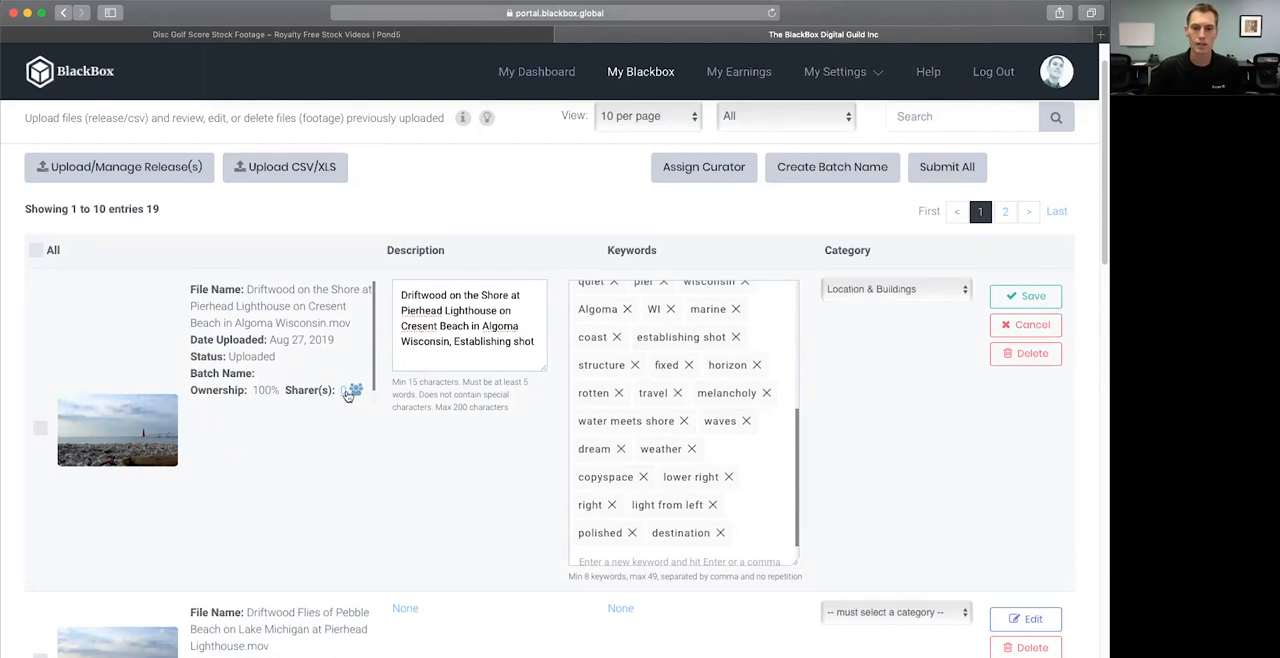
left_click(350, 390)
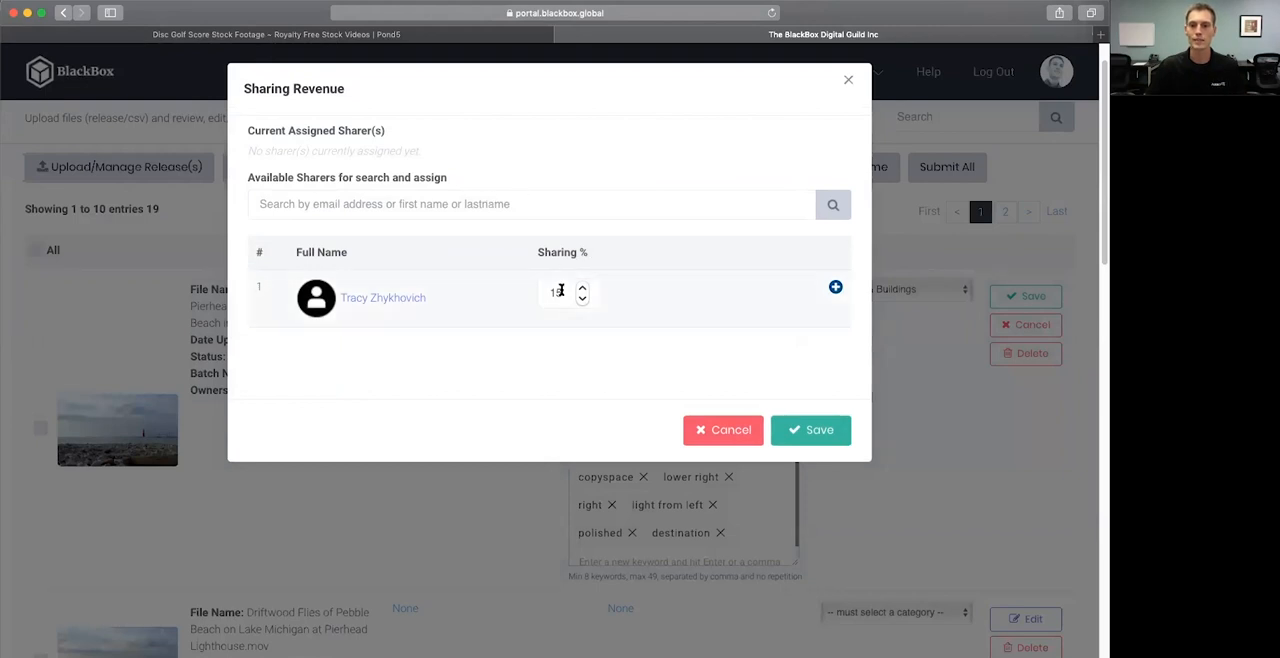
left_click(722, 430)
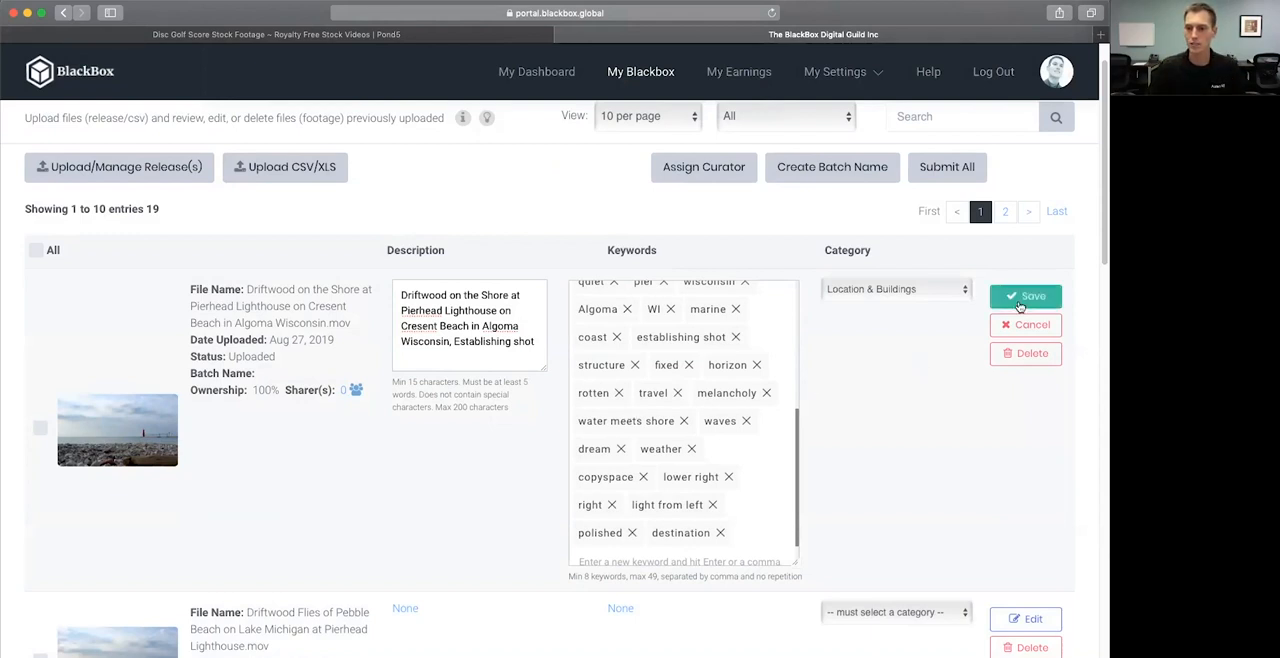
Save the Driftwood clip's details and submit it, confirming Yes, leaving 18 workspace entries
left_click(1024, 296)
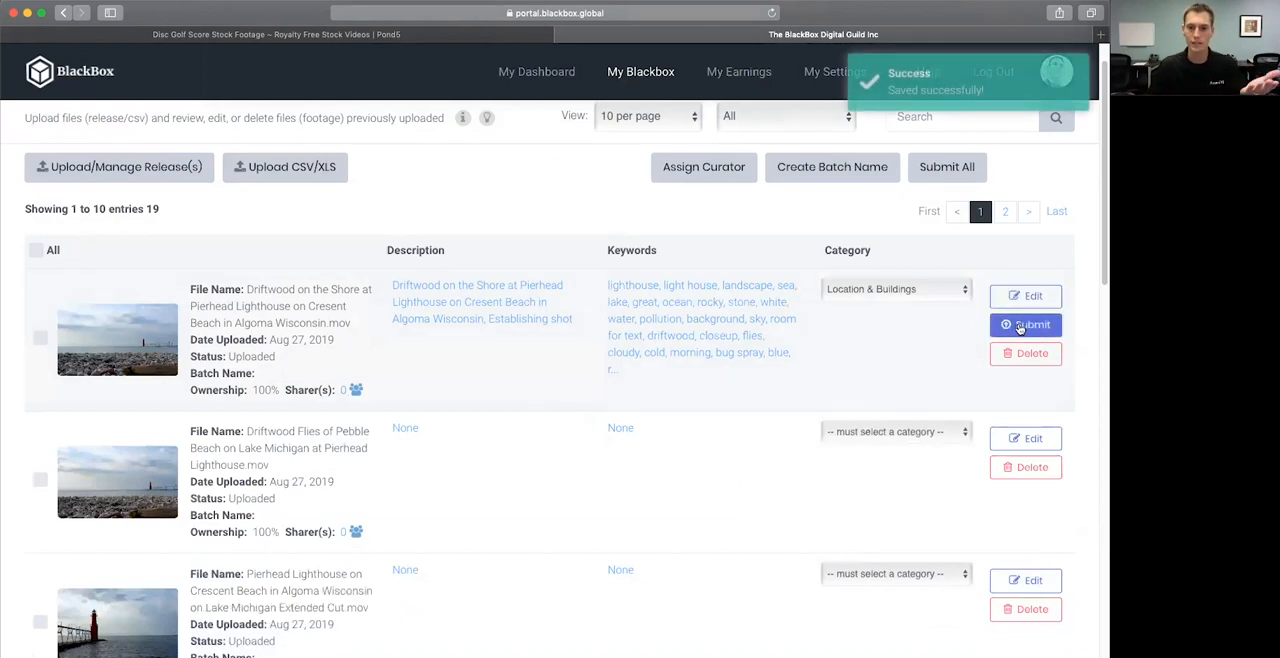
left_click(1024, 324)
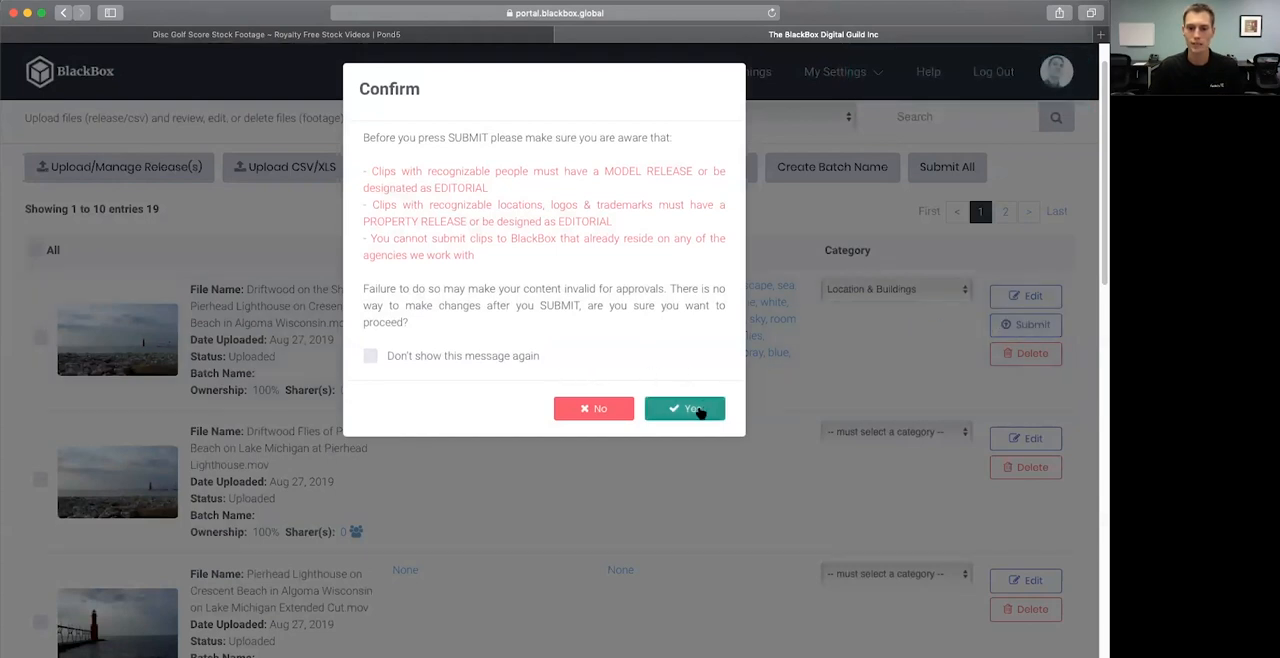
left_click(684, 408)
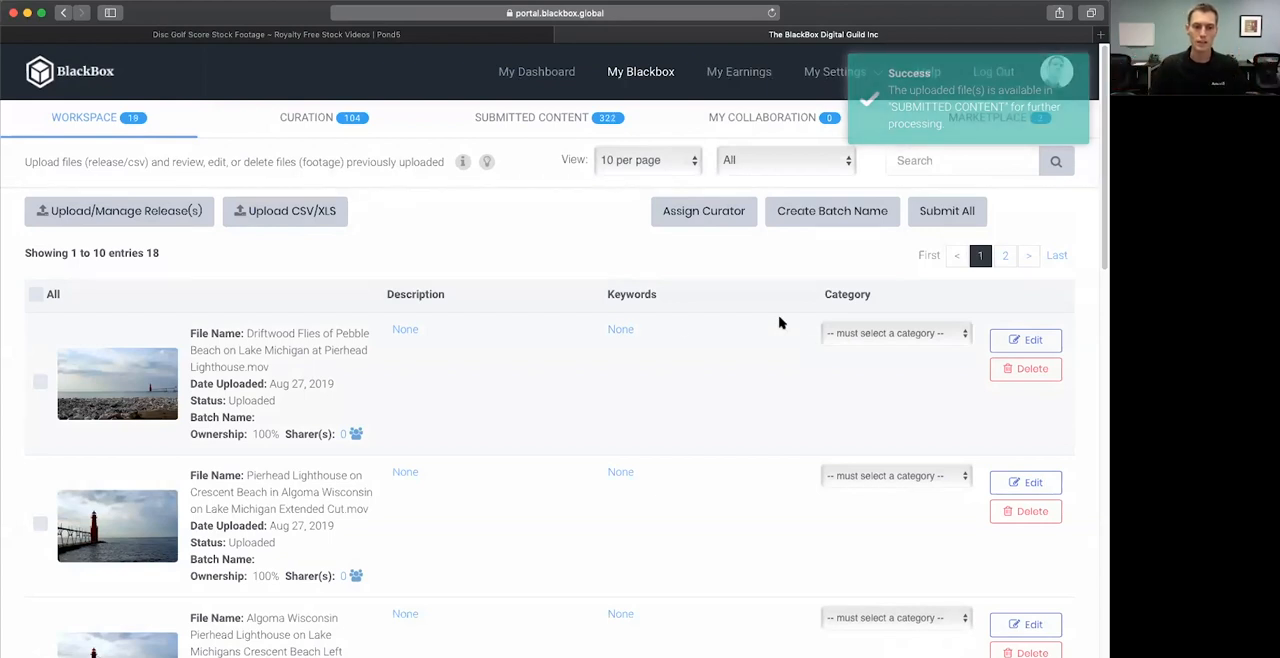
Check the Pebble Beach and Crescent Beach clips, start Create Batch Name, then cancel it
left_click(40, 380)
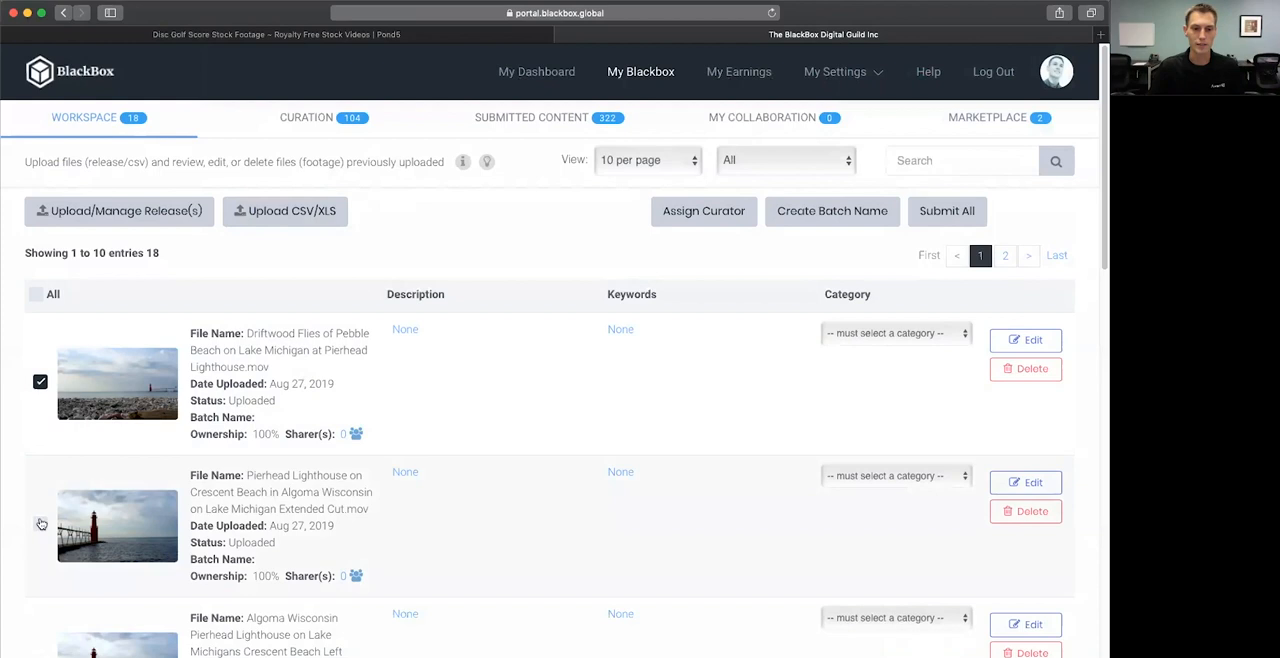
left_click(40, 524)
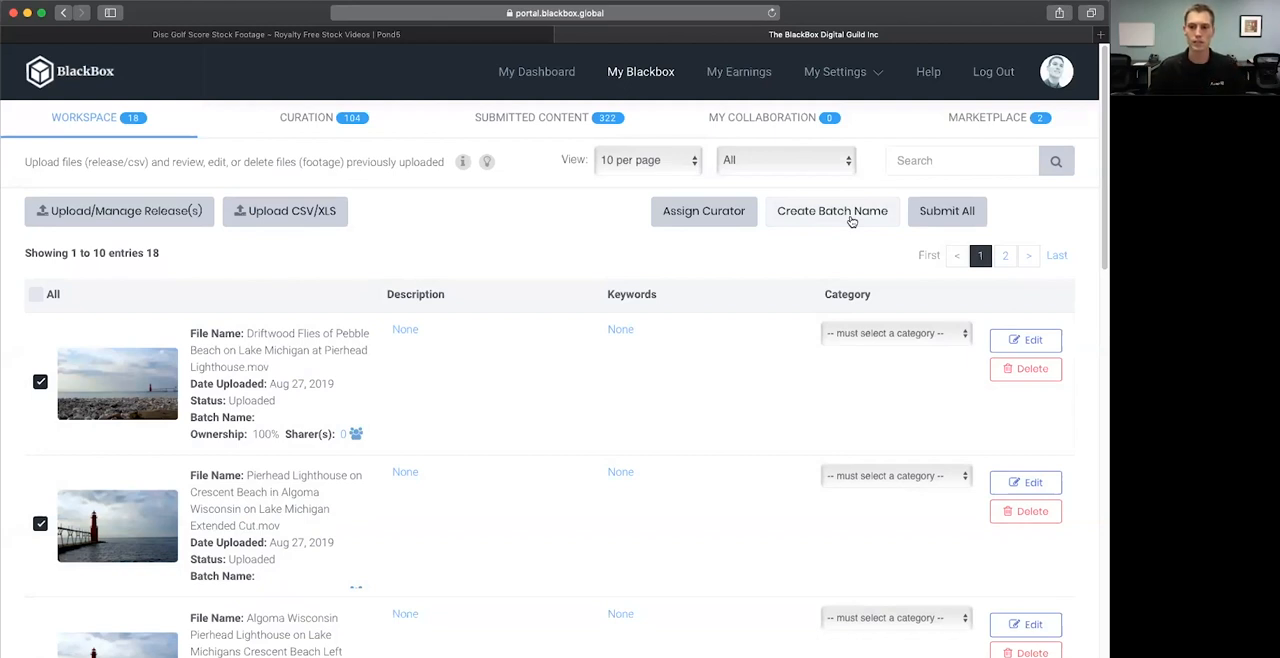
left_click(832, 212)
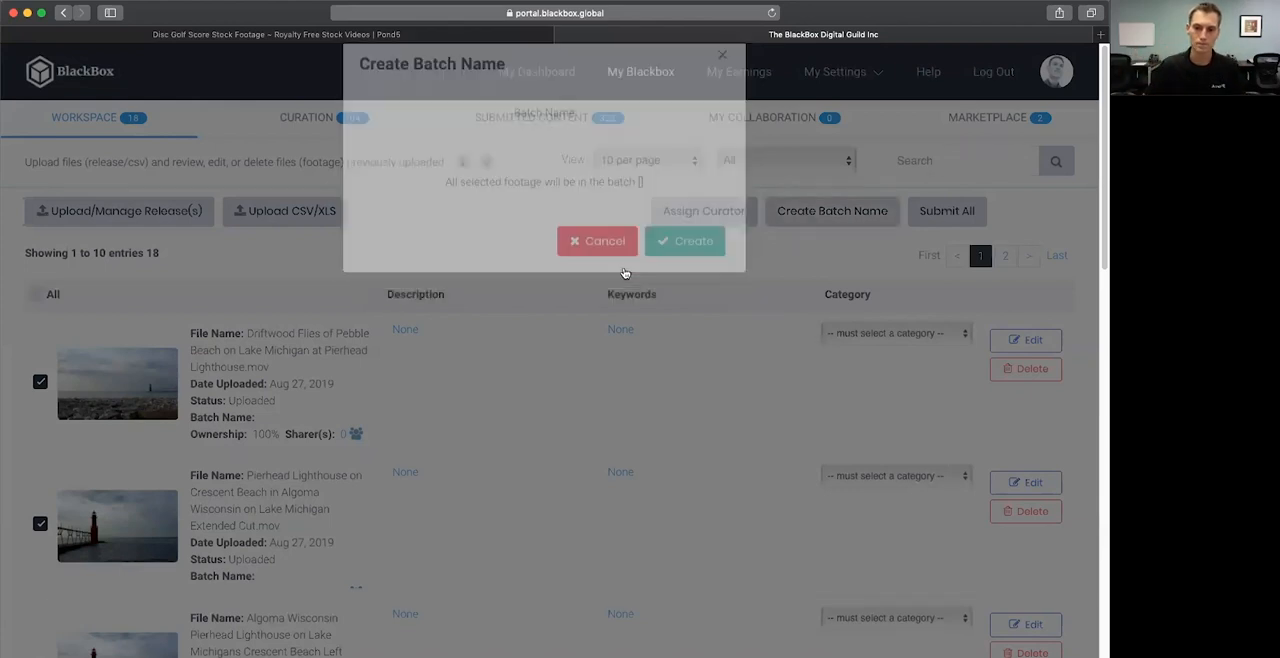
left_click(596, 240)
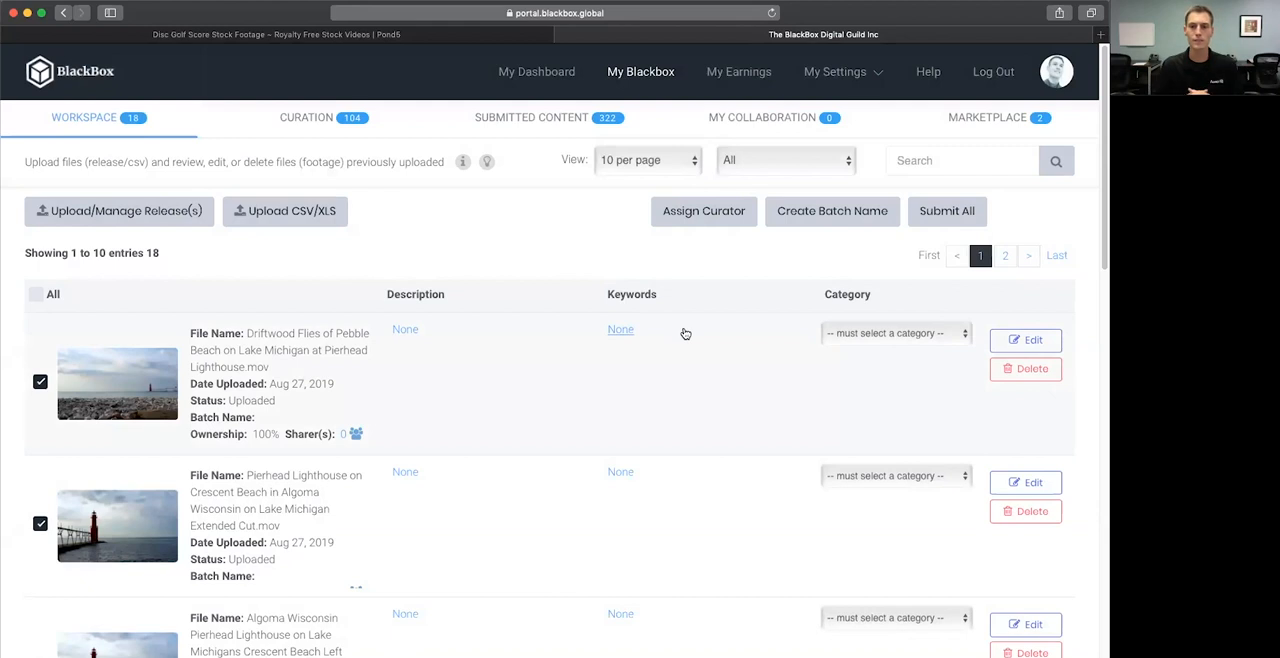
mouse_move(462, 328)
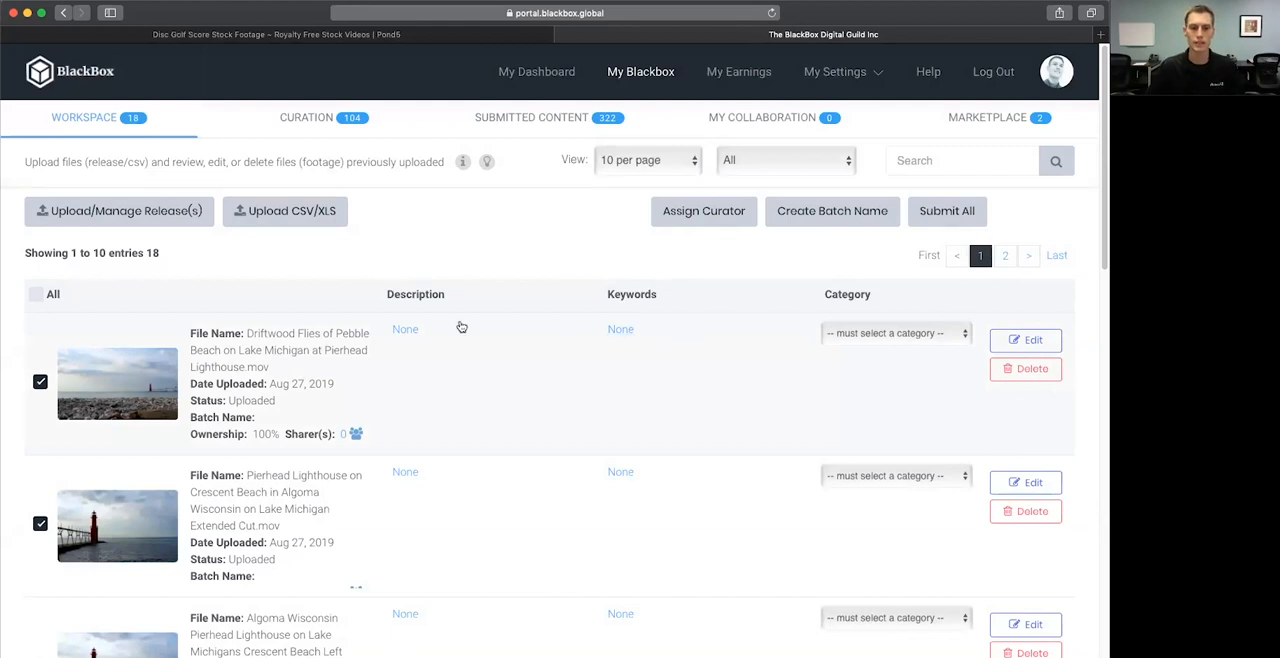
left_click(116, 384)
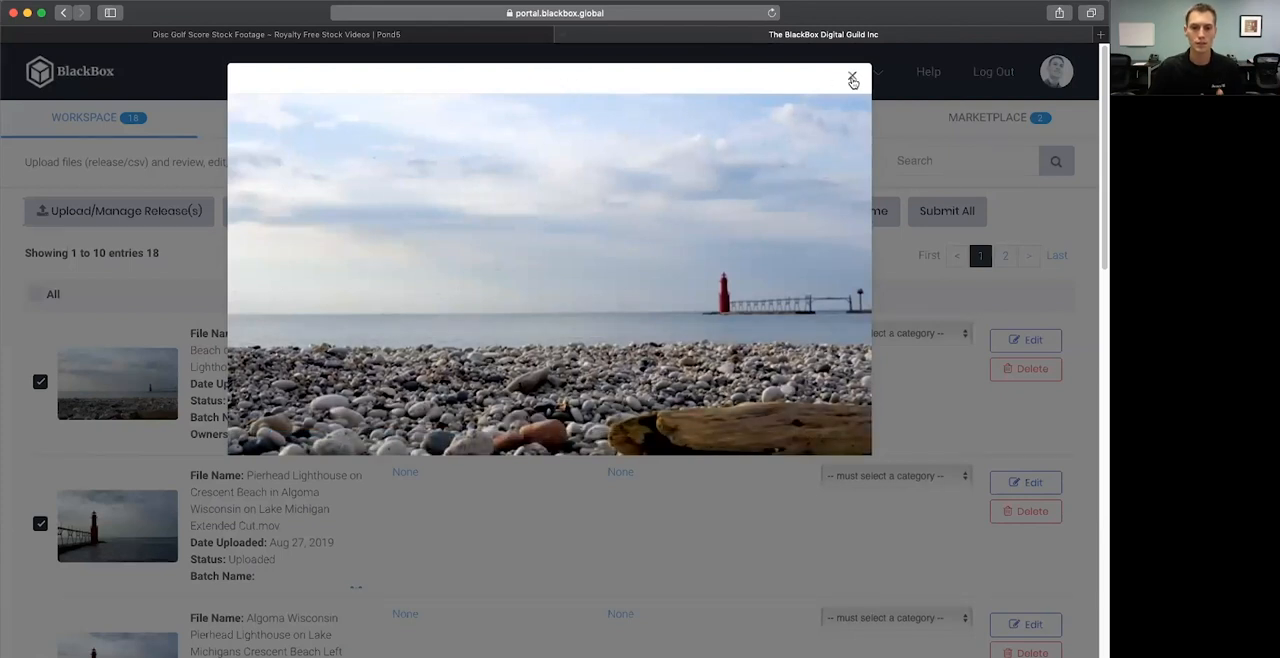
left_click(852, 78)
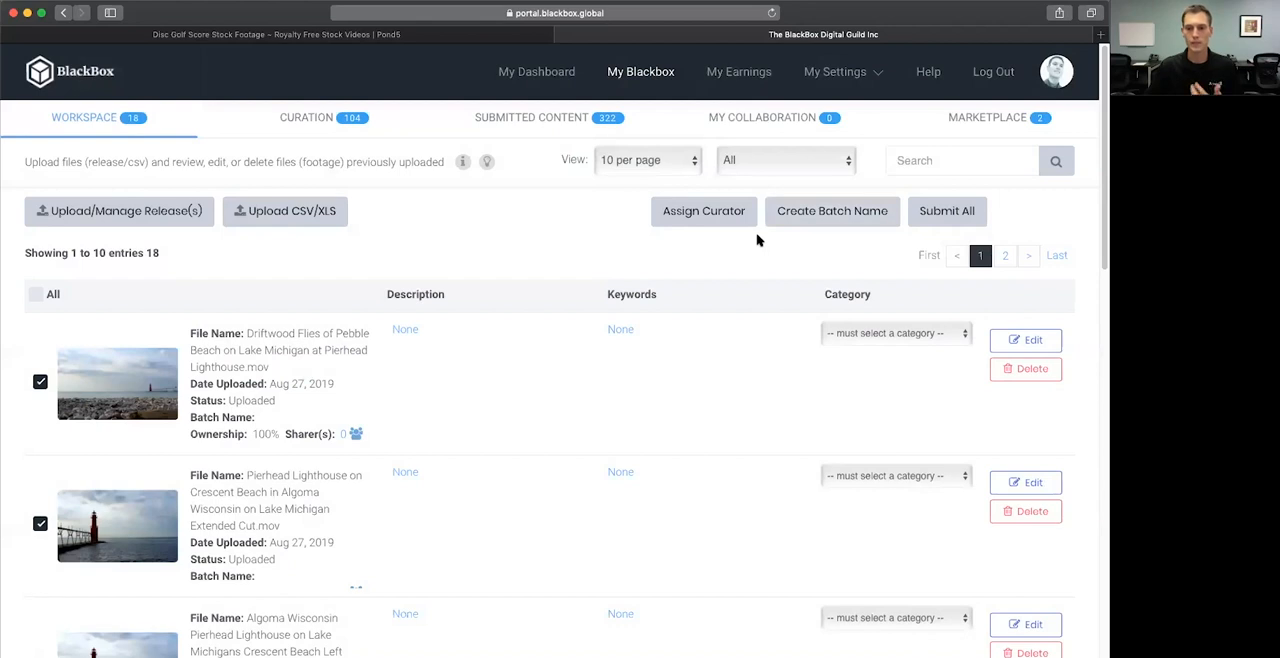
mouse_move(716, 364)
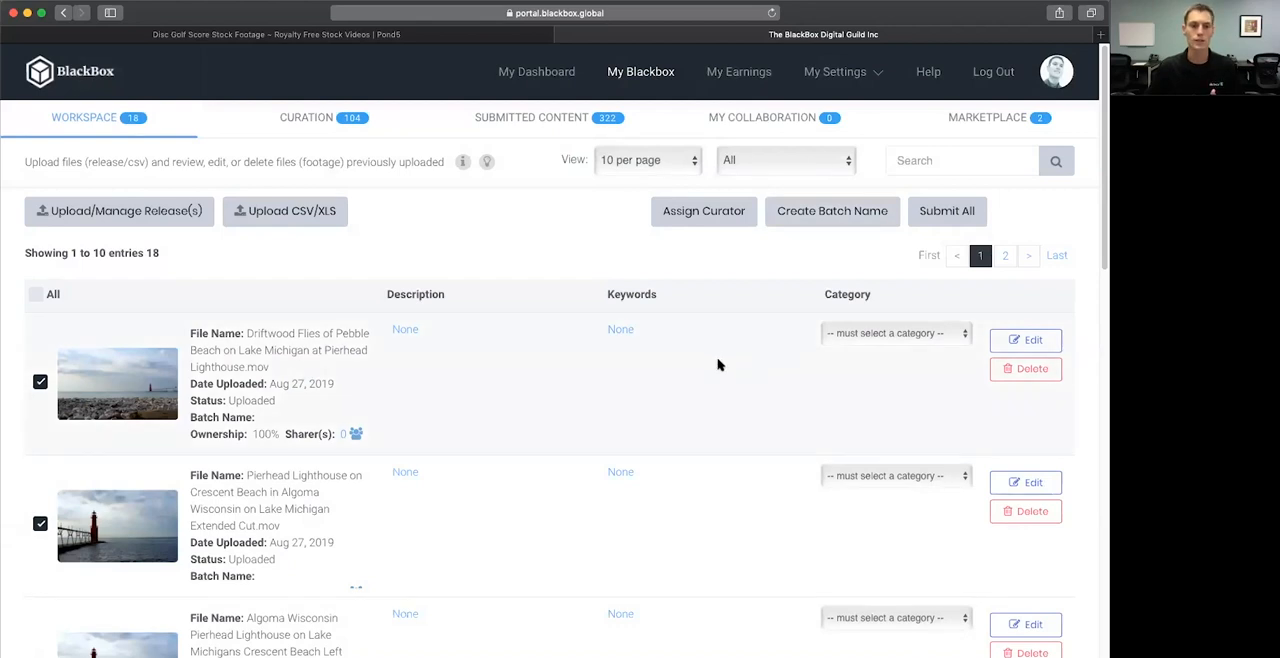
mouse_move(476, 50)
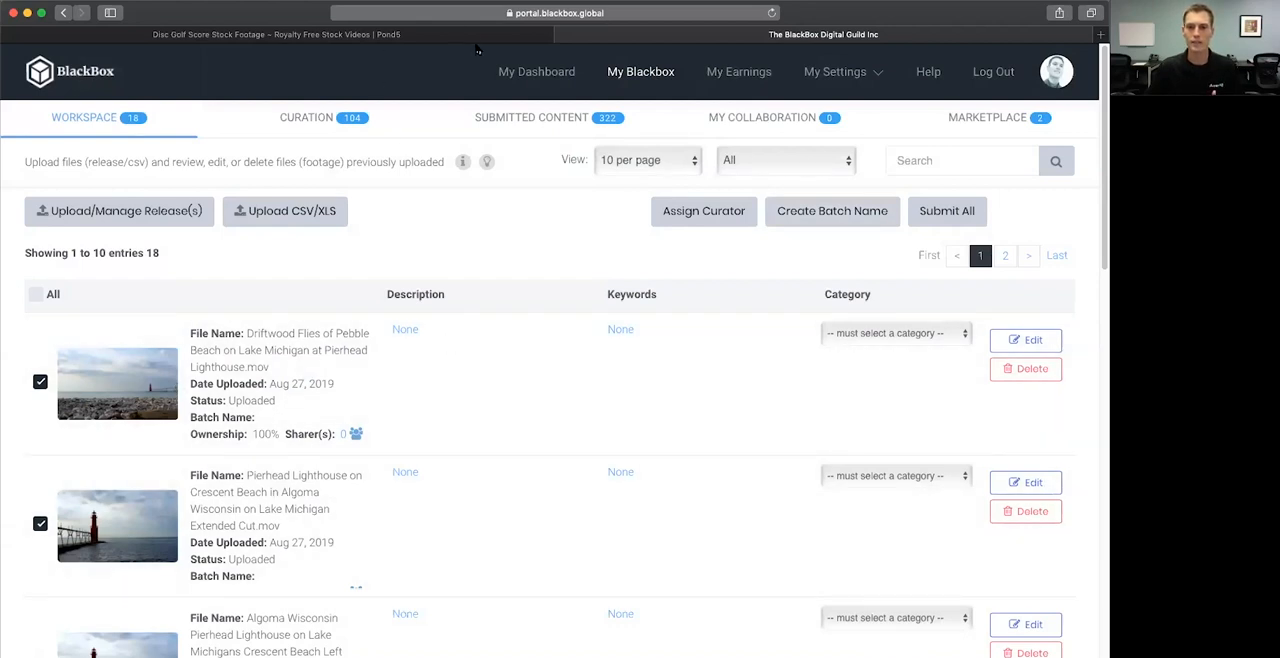